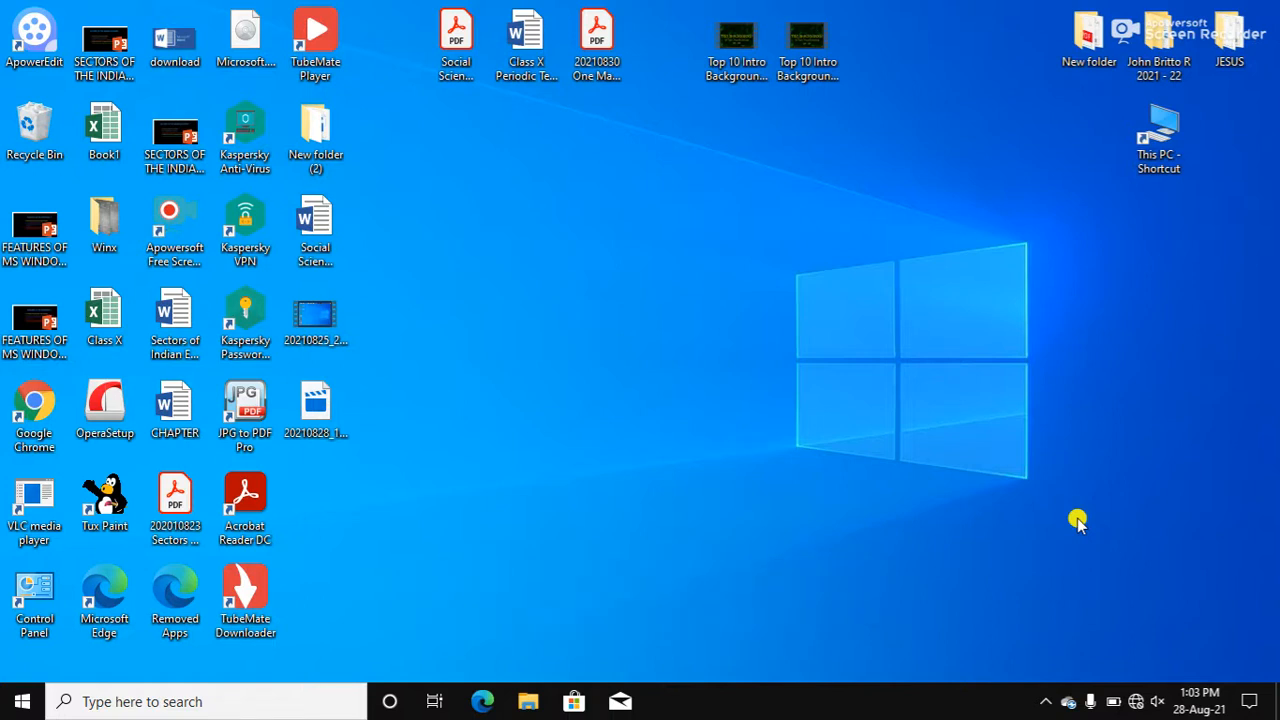
mouse_move(928, 556)
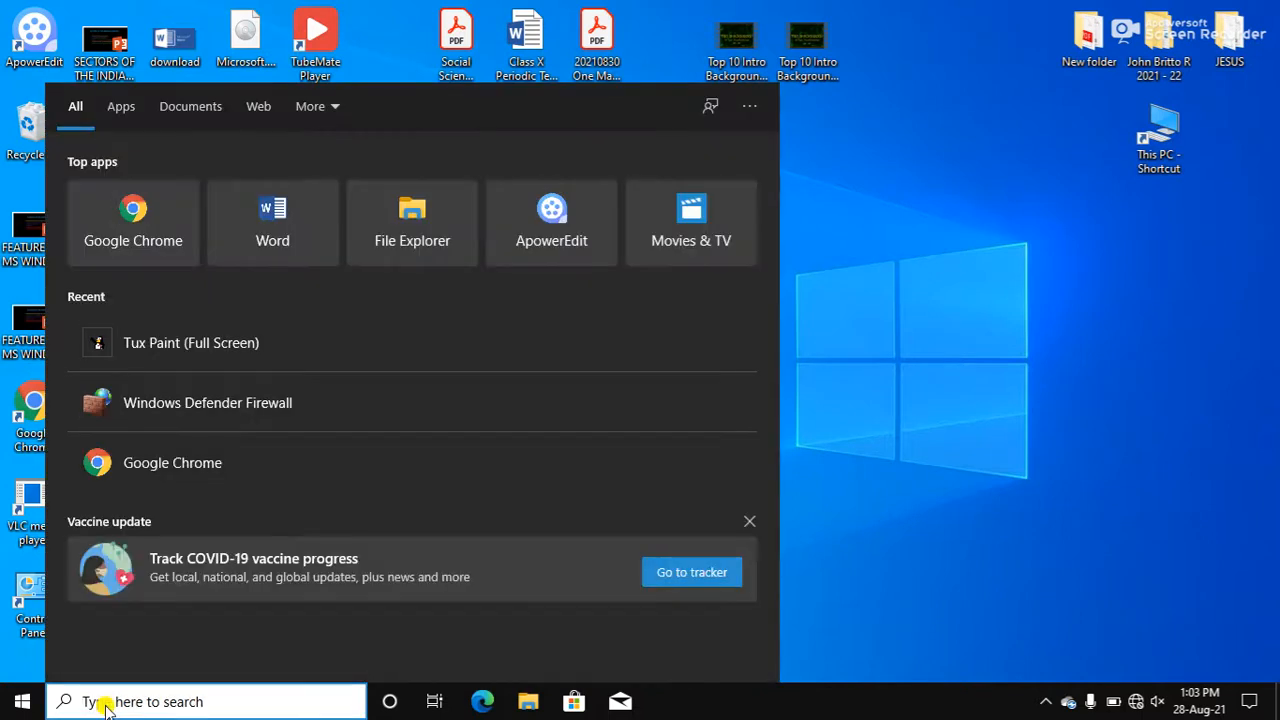
Step: Search 'tux paint' in Windows Start to find the Tux Paint app
text(t)
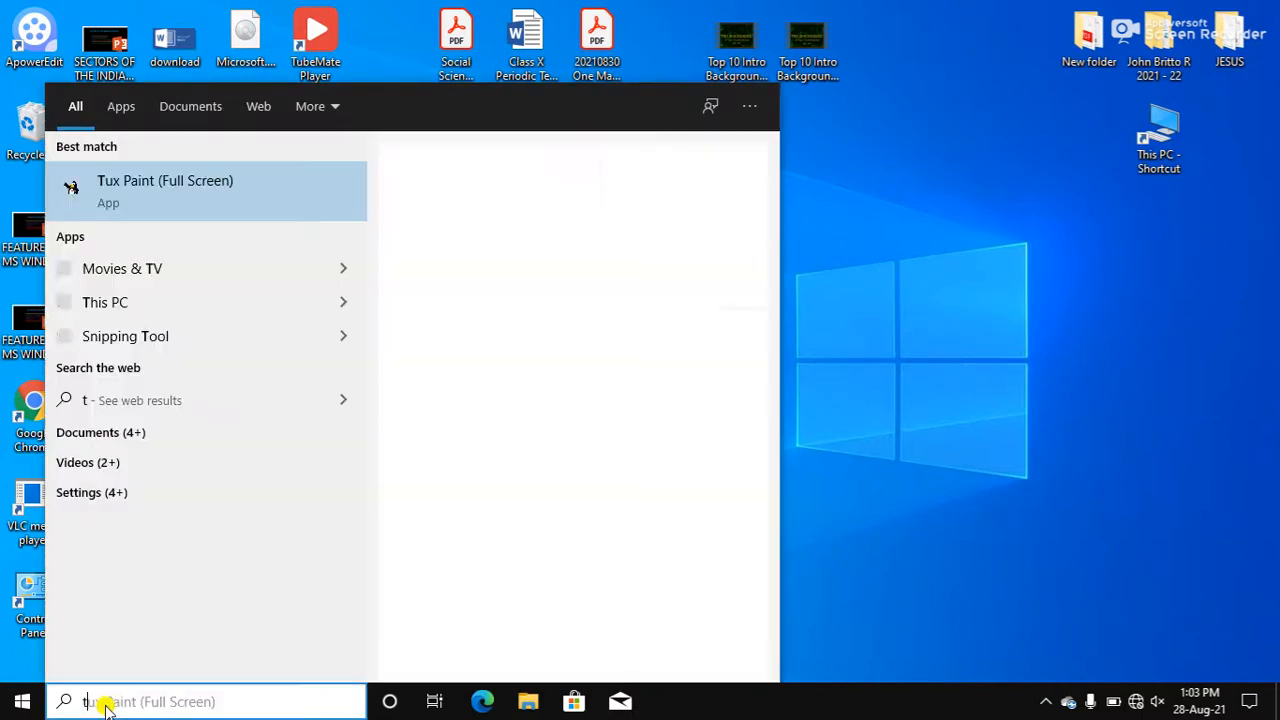
text(ux p)
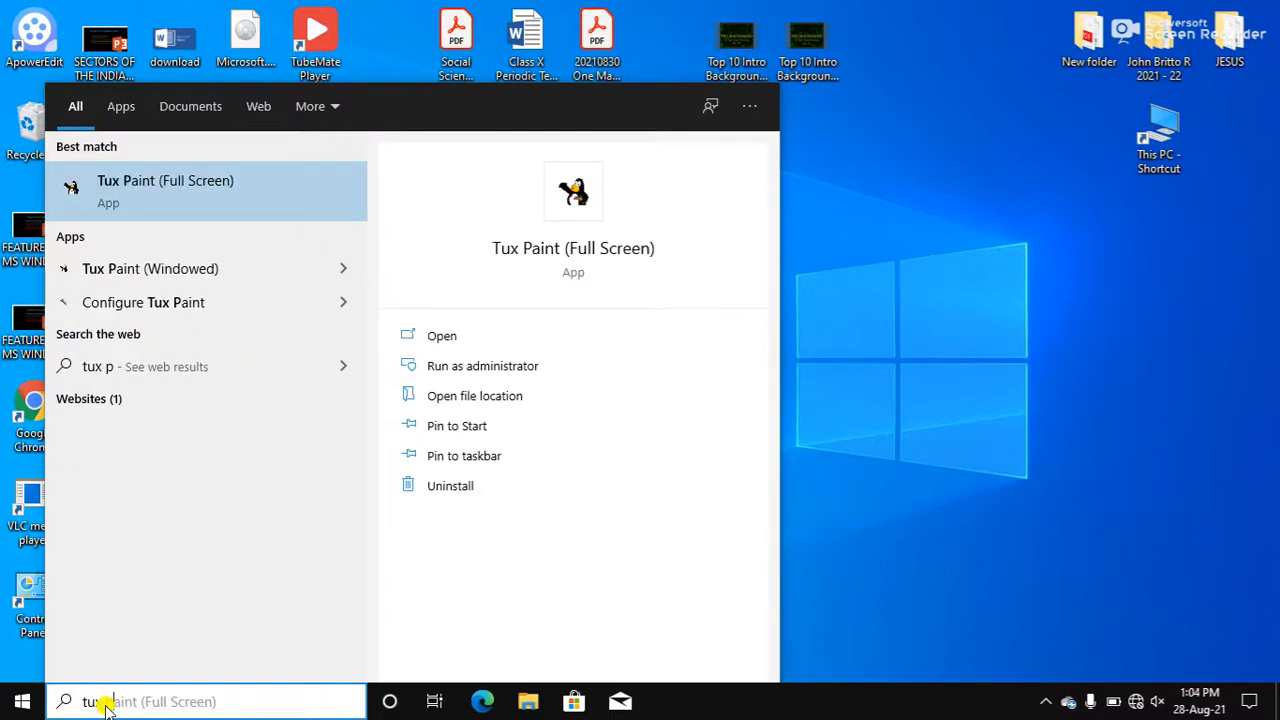
text(aint)
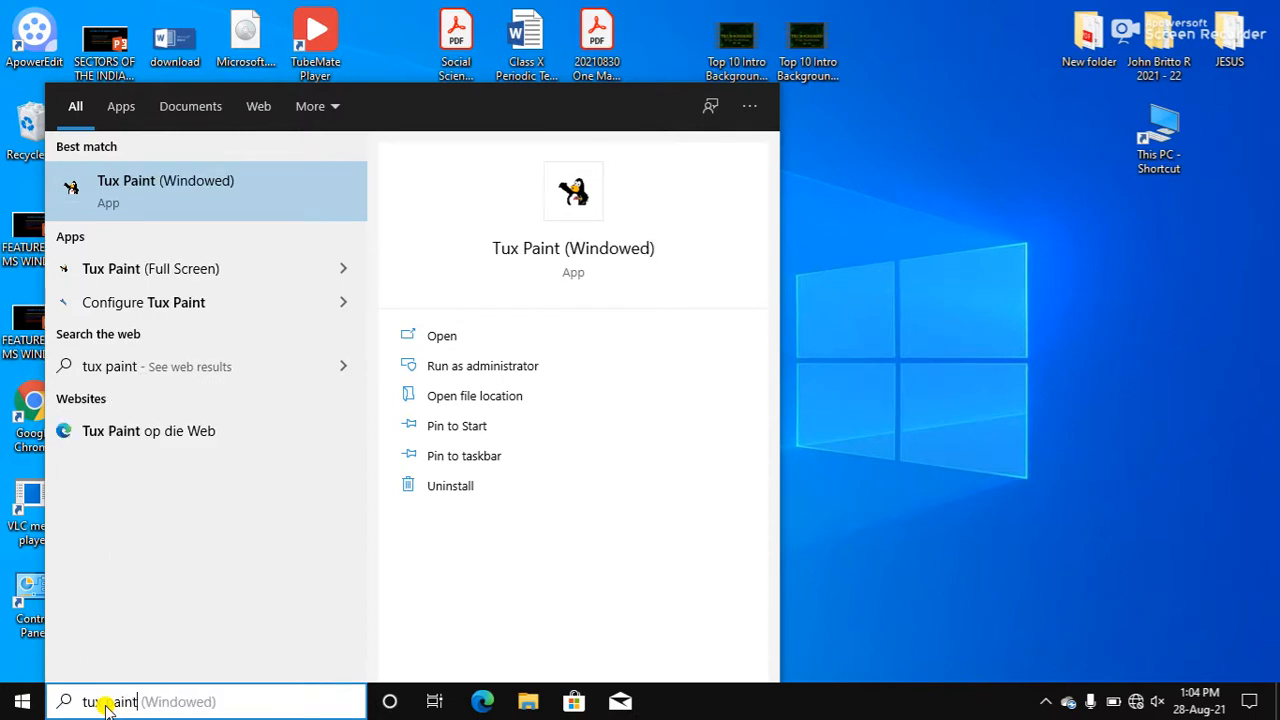
mouse_move(164, 248)
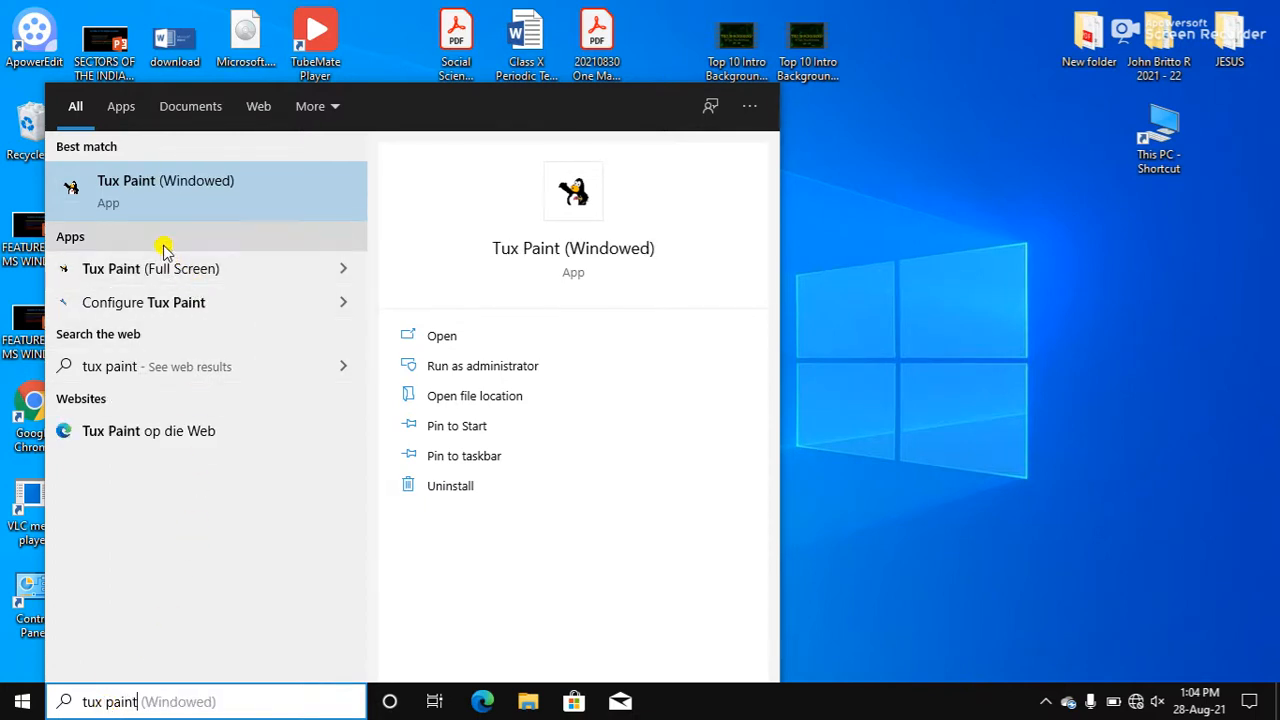
mouse_move(198, 284)
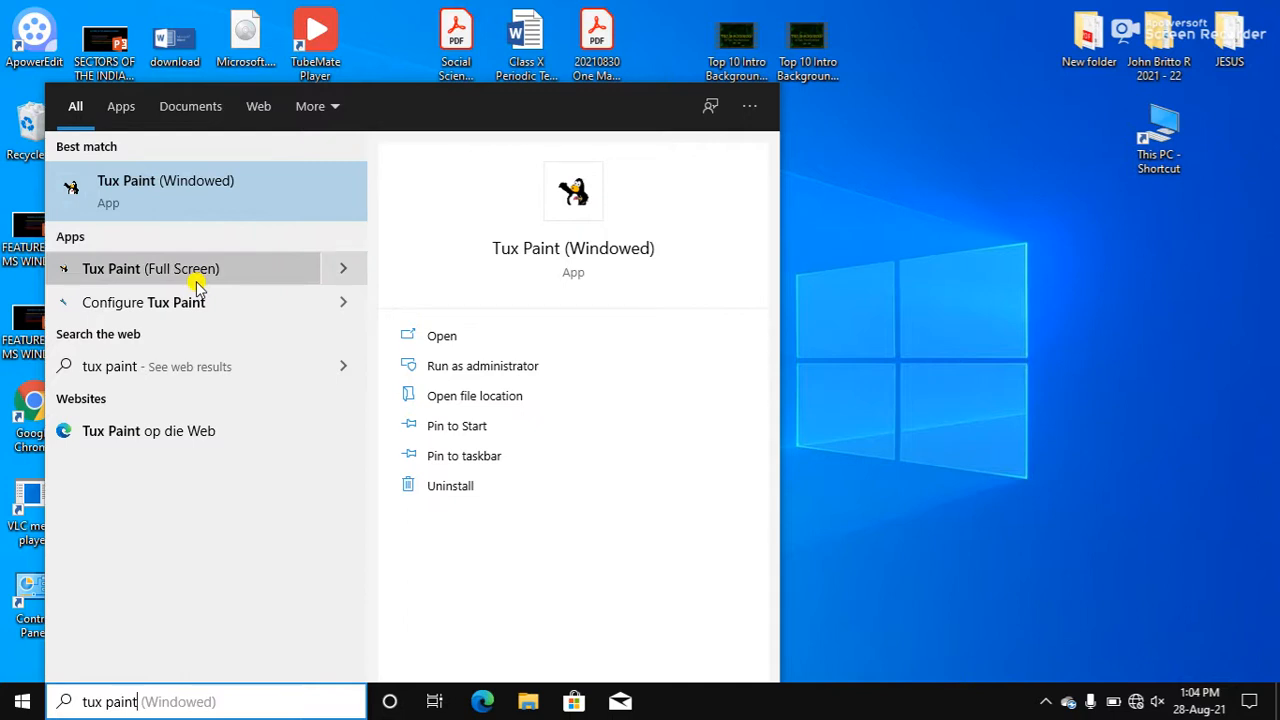
mouse_move(240, 278)
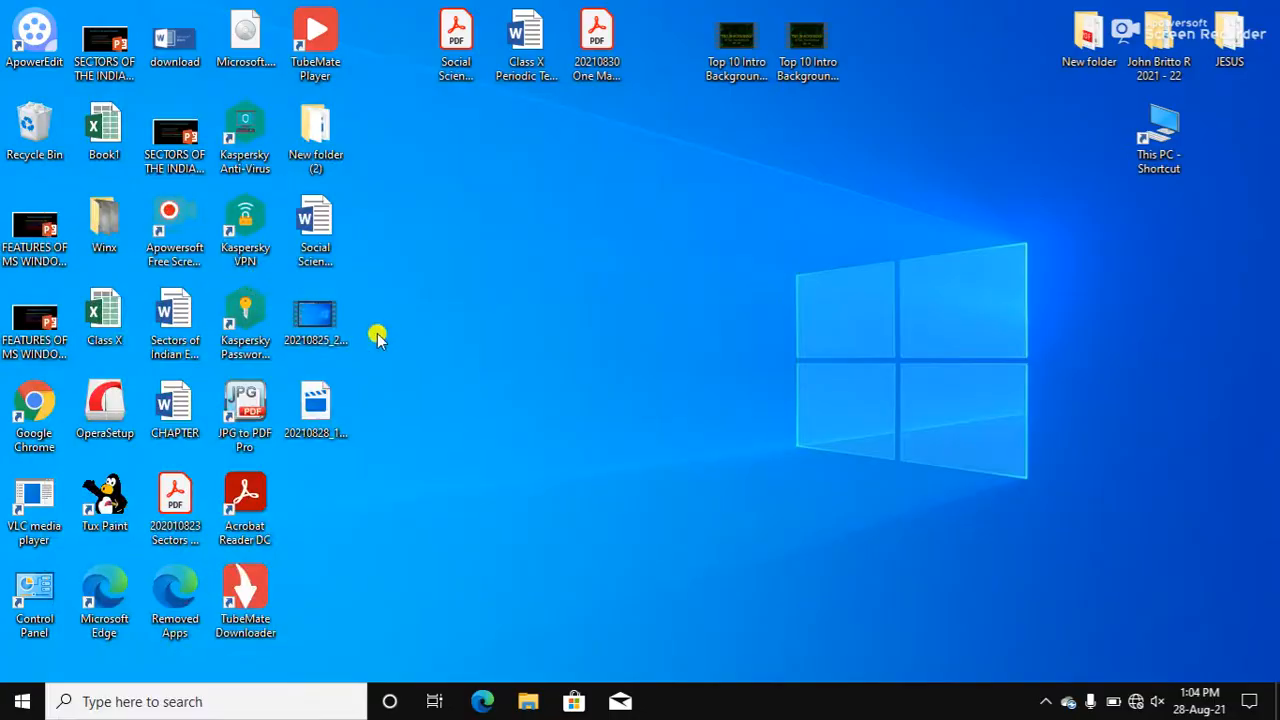
Step: Launch Tux Paint from the search result onto a blank white canvas
double_click(104, 500)
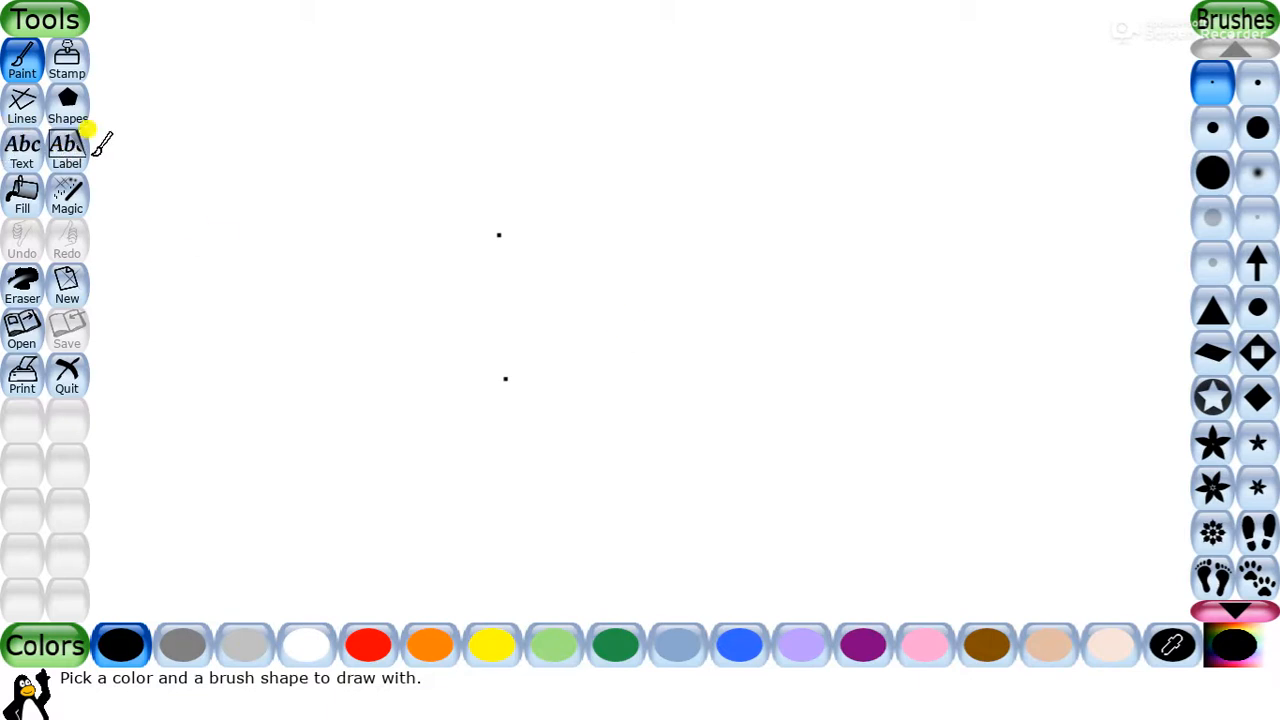
mouse_move(84, 160)
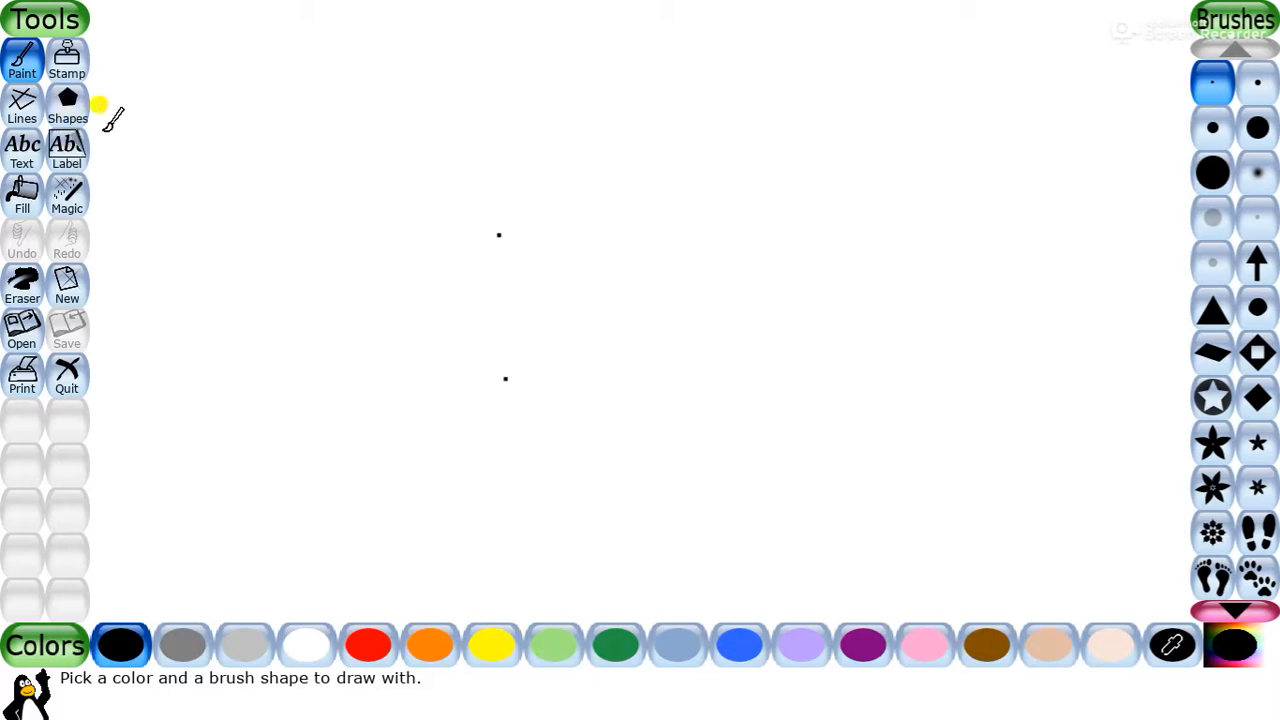
Step: Choose the Shapes tool with a triangle and red as the drawing colour
click(68, 100)
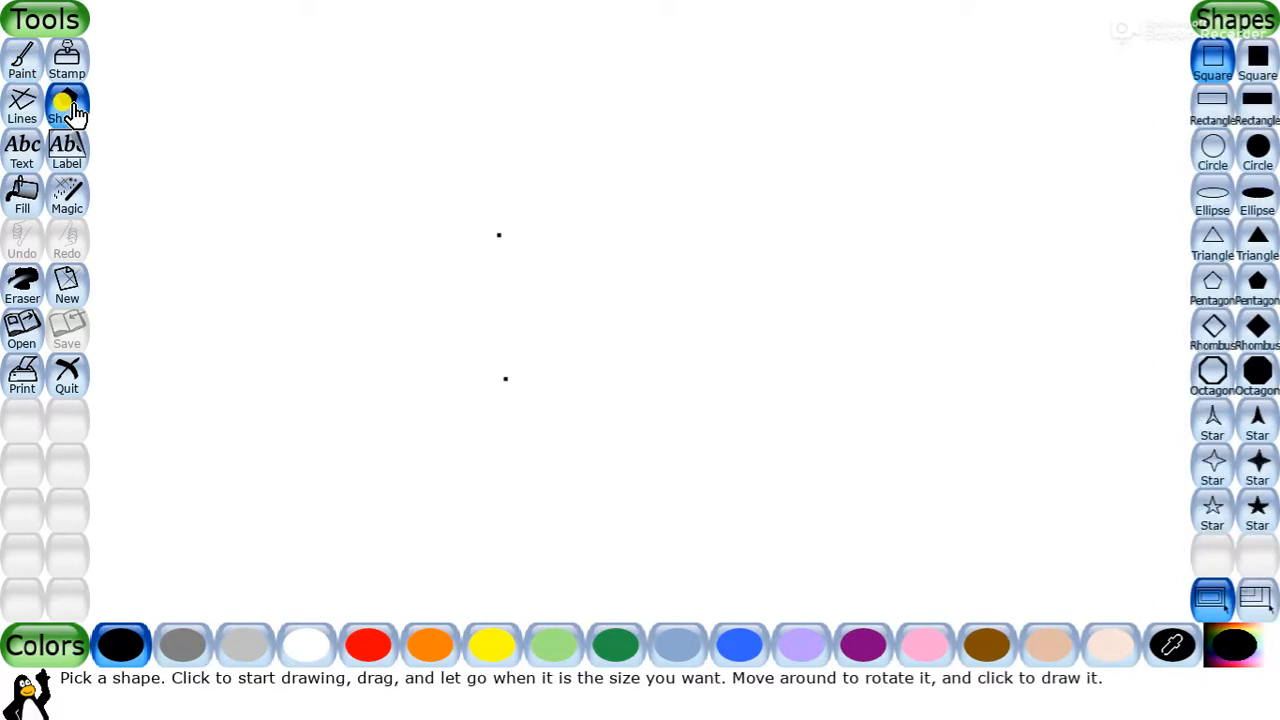
click(68, 104)
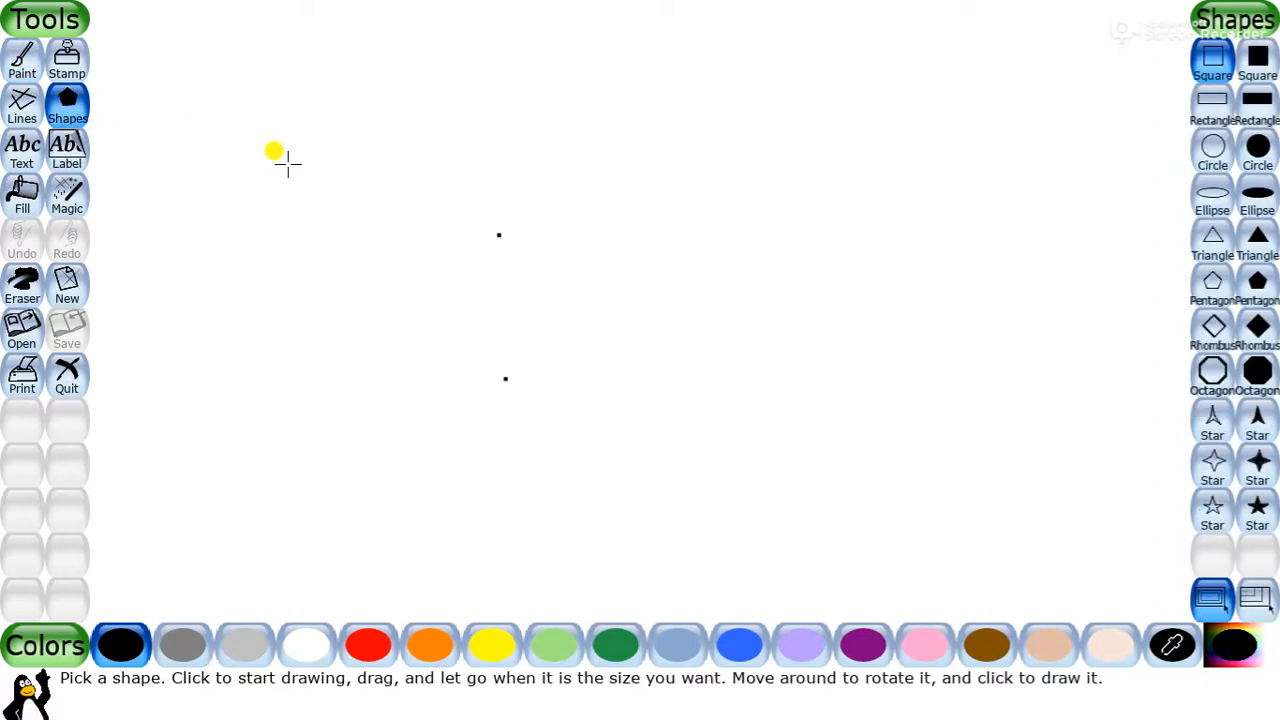
mouse_move(284, 152)
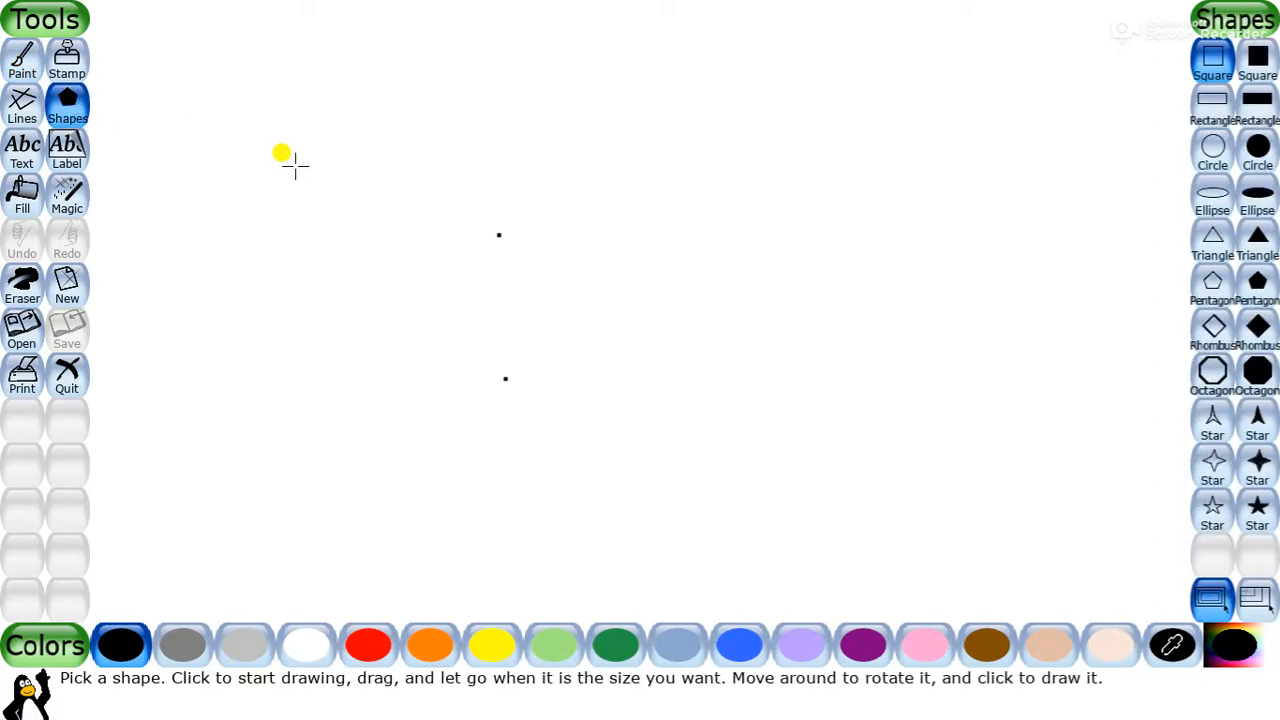
mouse_move(810, 42)
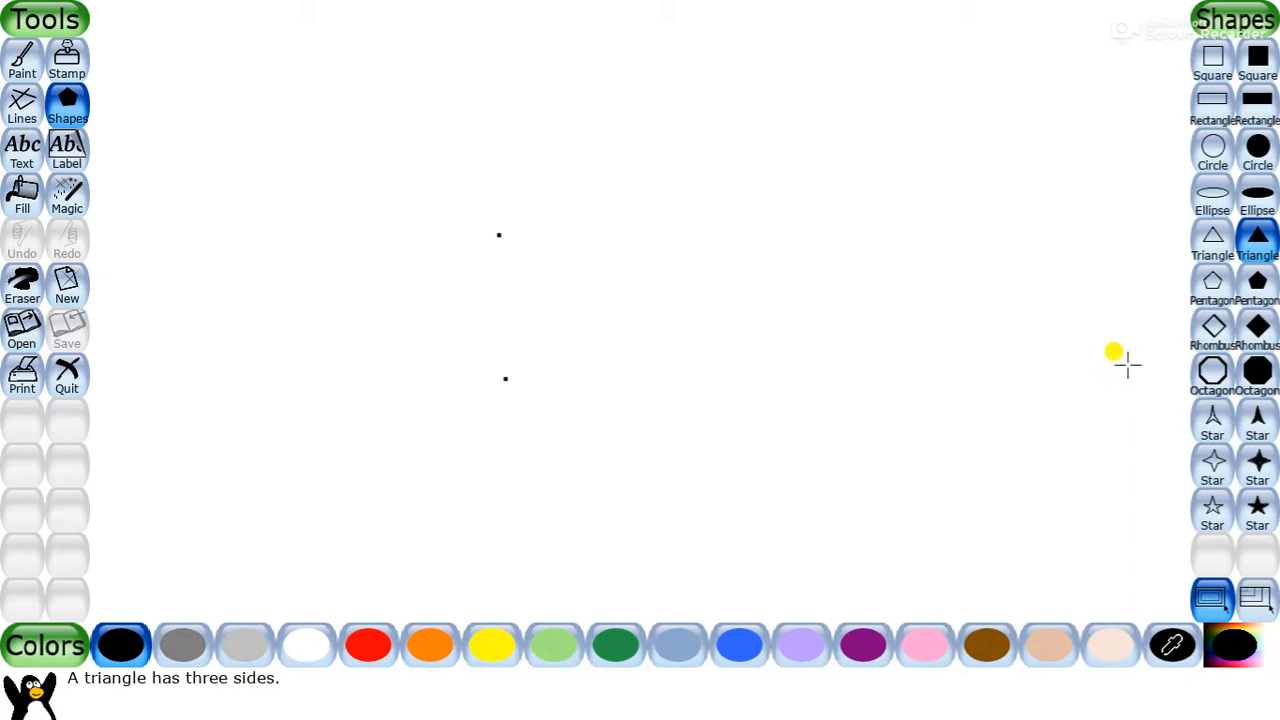
mouse_move(590, 684)
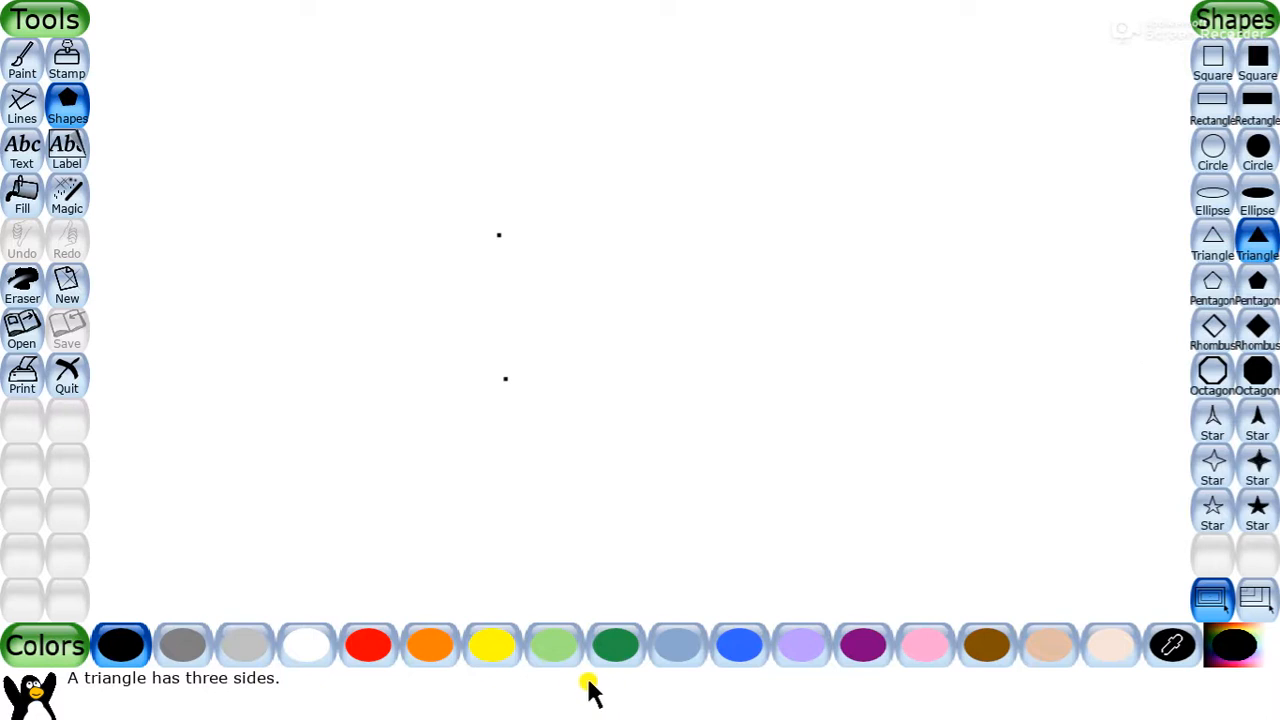
click(368, 644)
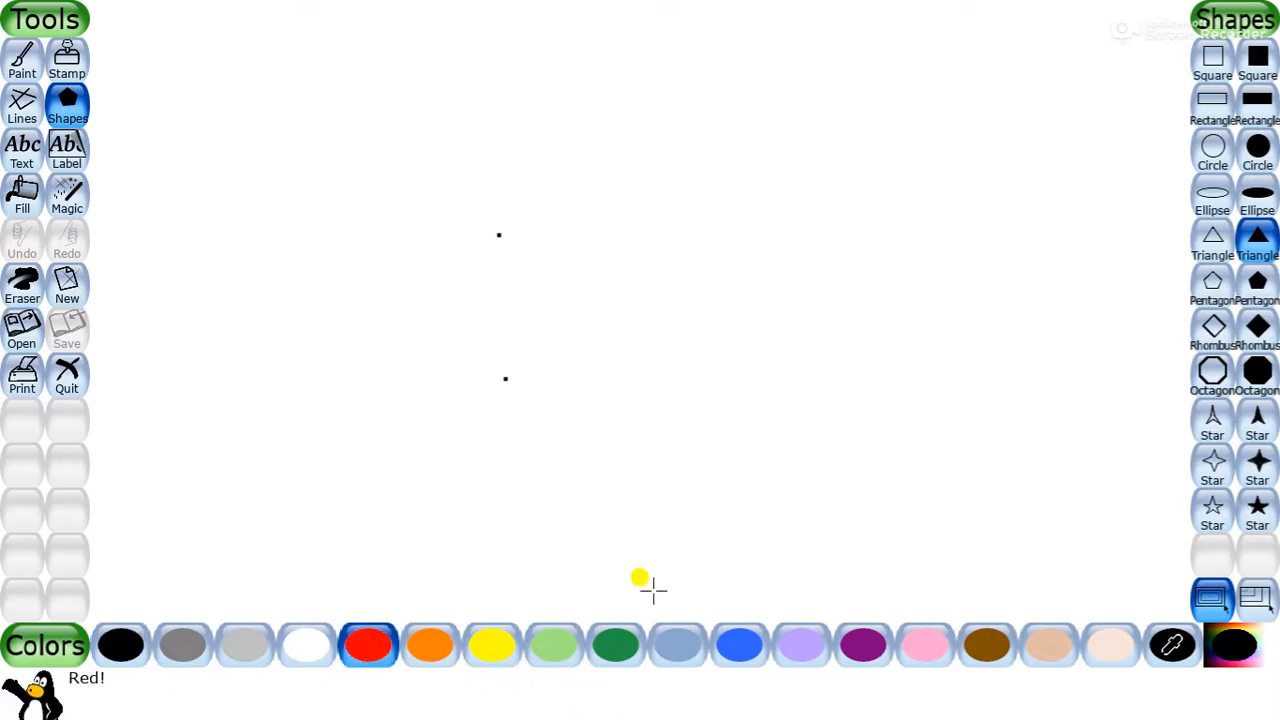
mouse_move(664, 580)
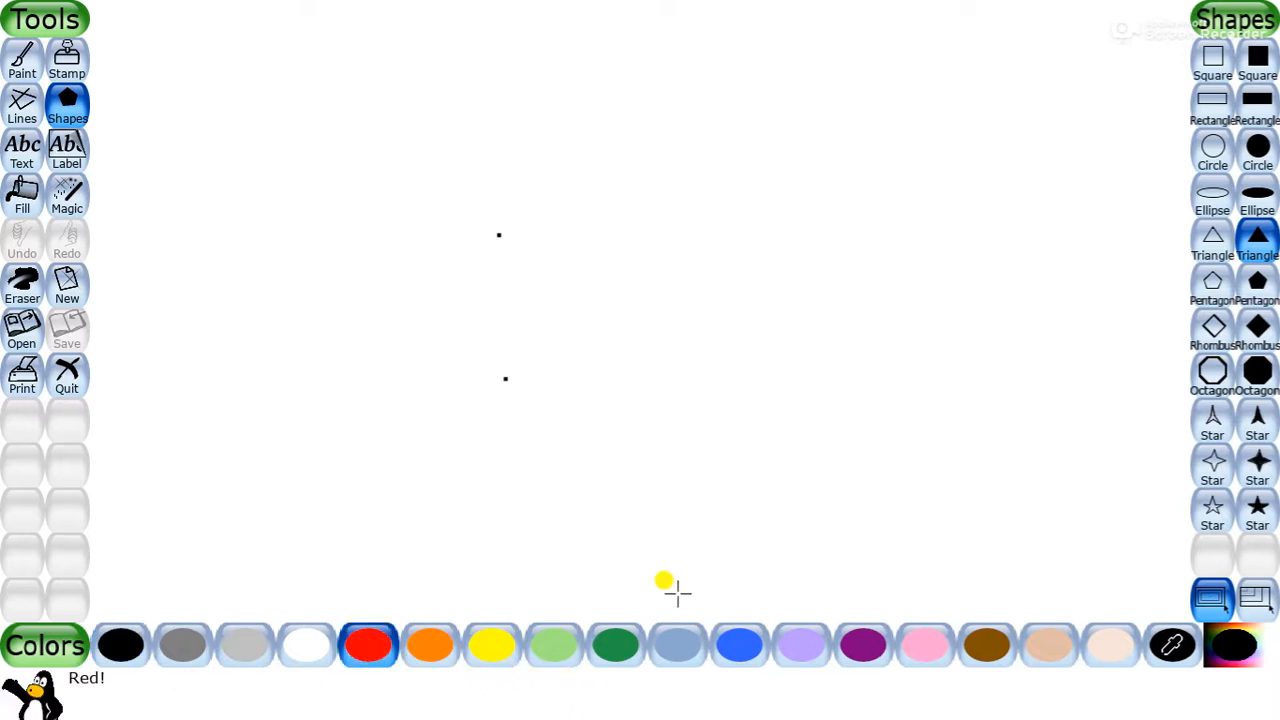
mouse_move(648, 442)
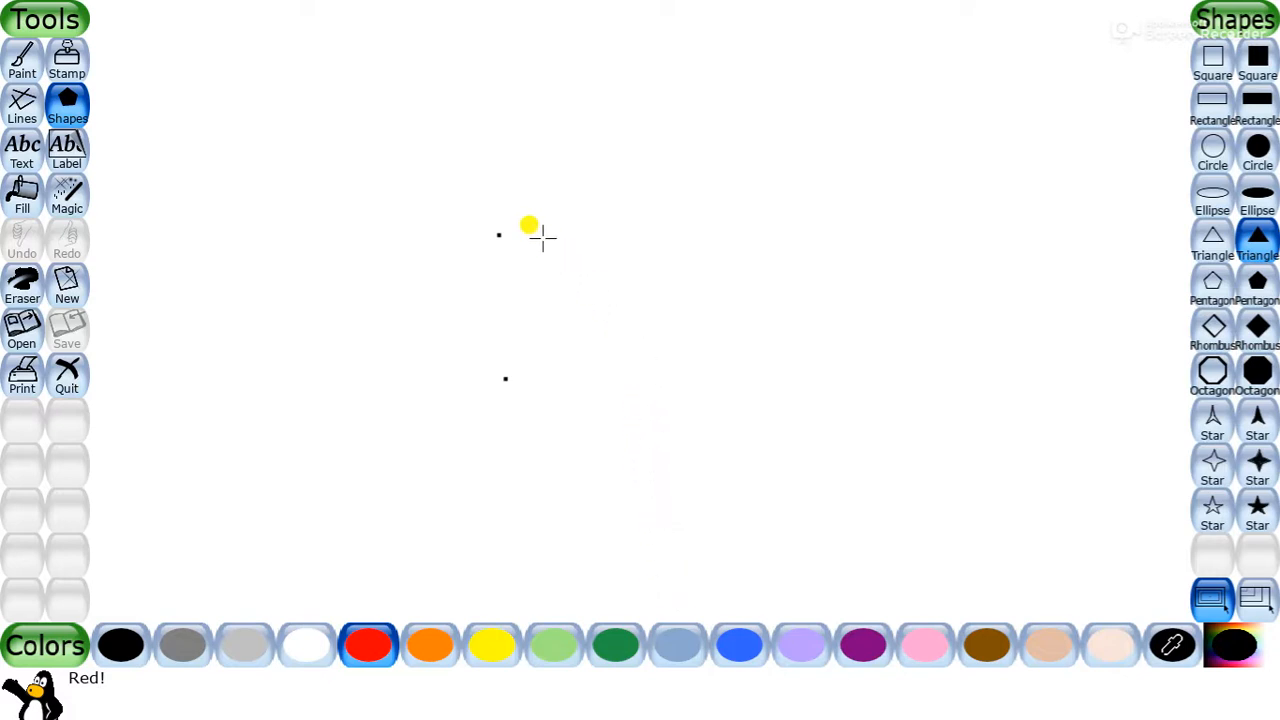
mouse_move(528, 216)
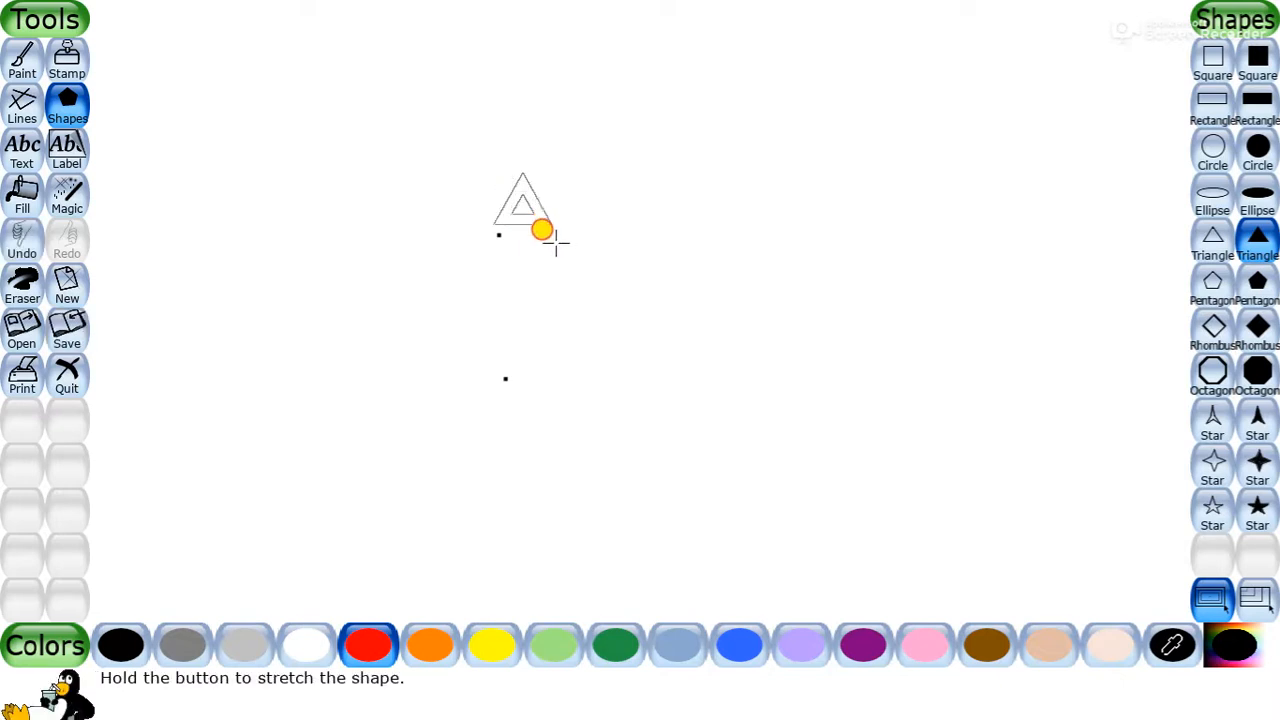
Step: Stretch out a large triangle over the upper left of the canvas
drag(542, 230, 692, 332)
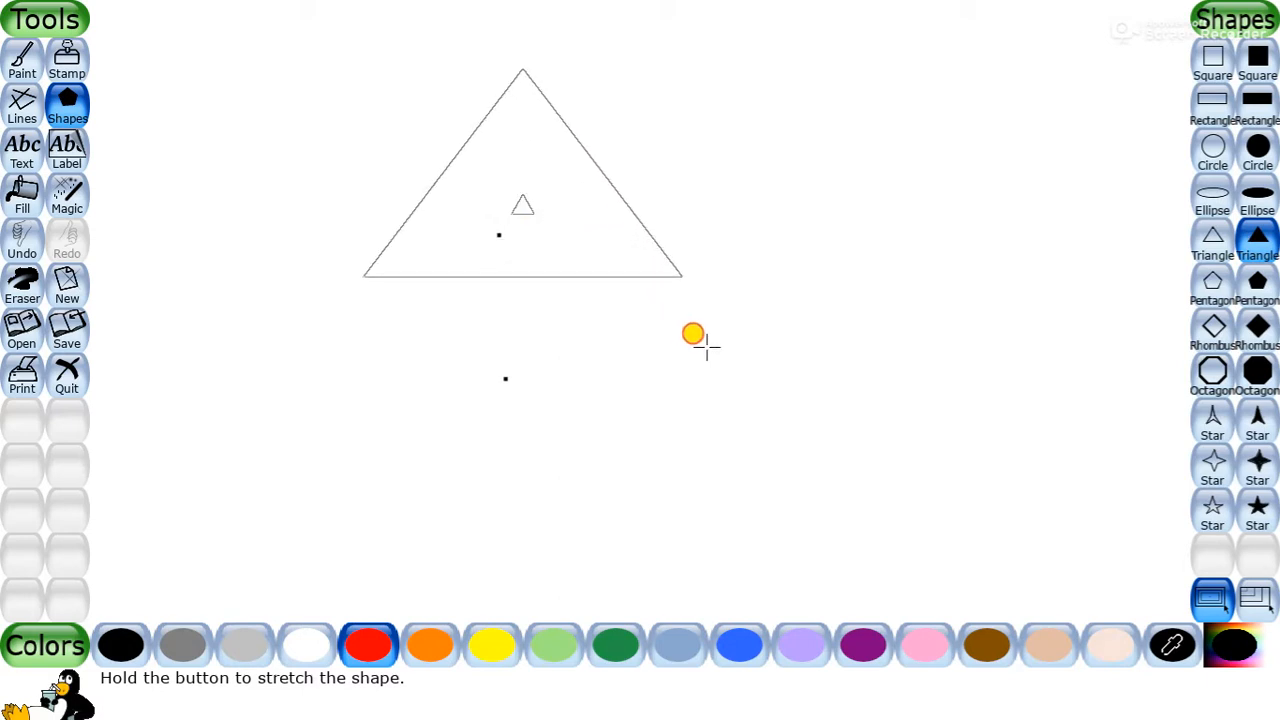
drag(692, 332, 740, 364)
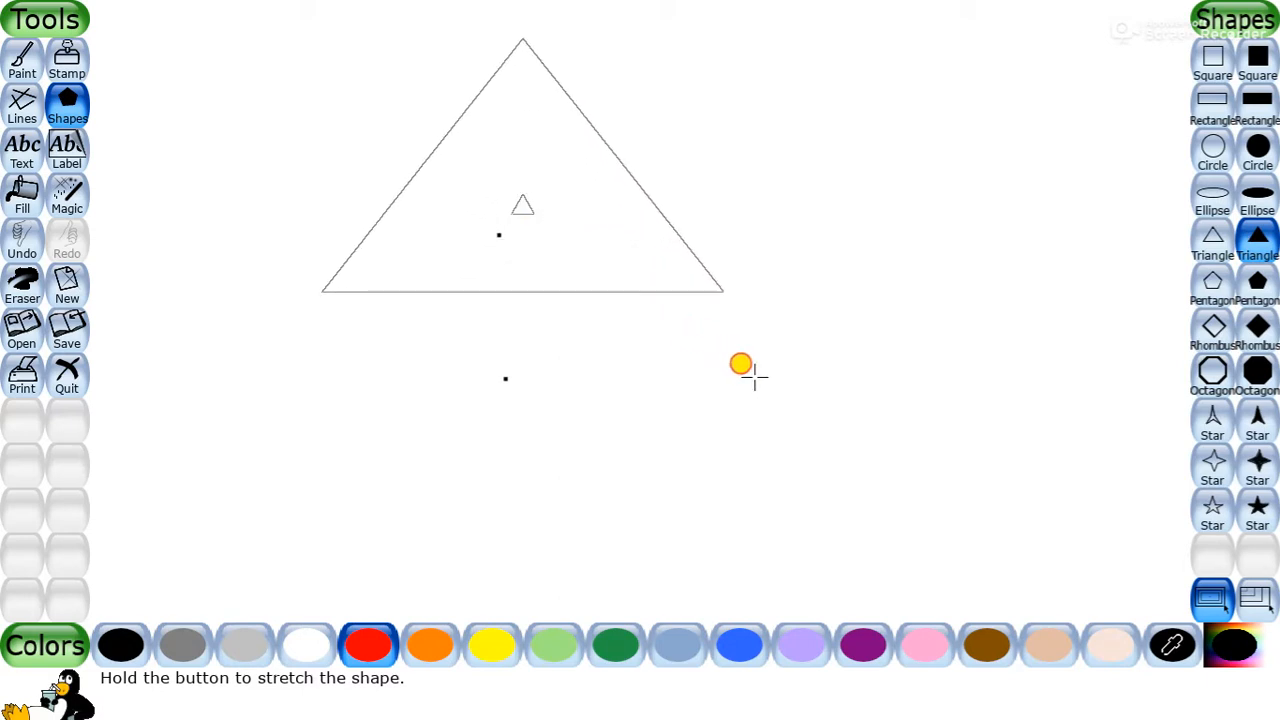
mouse_move(740, 196)
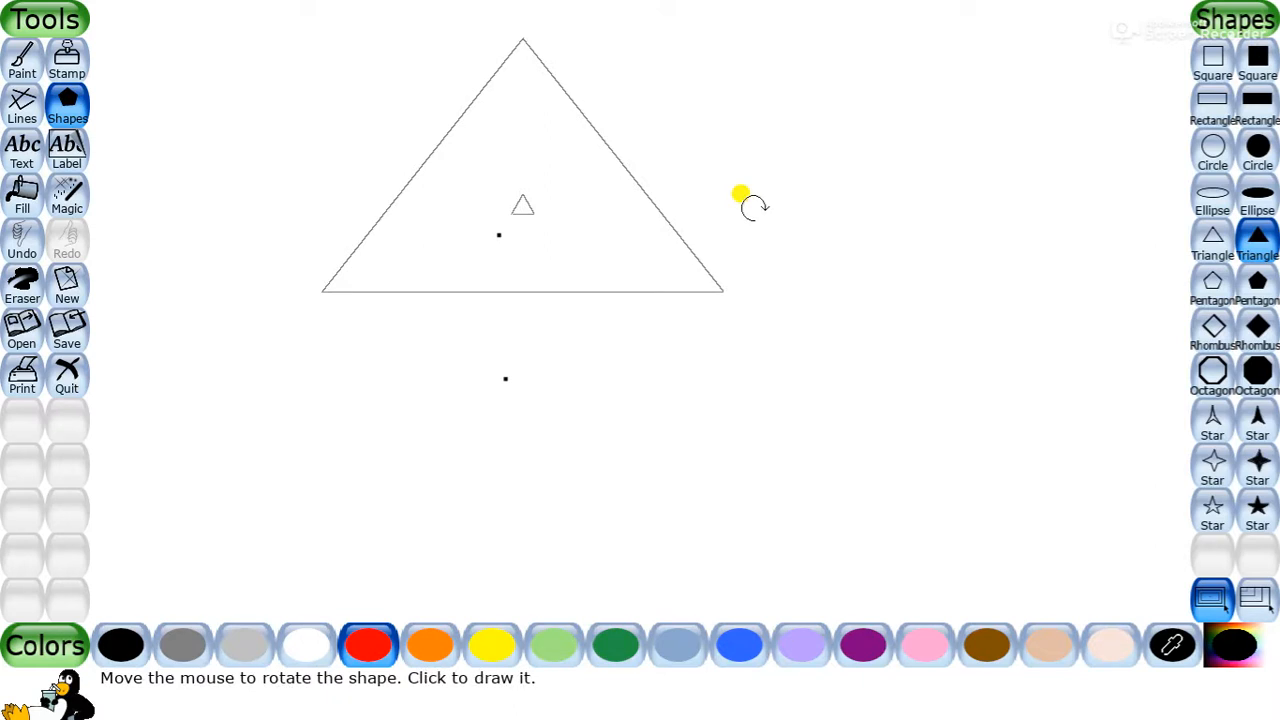
mouse_move(744, 200)
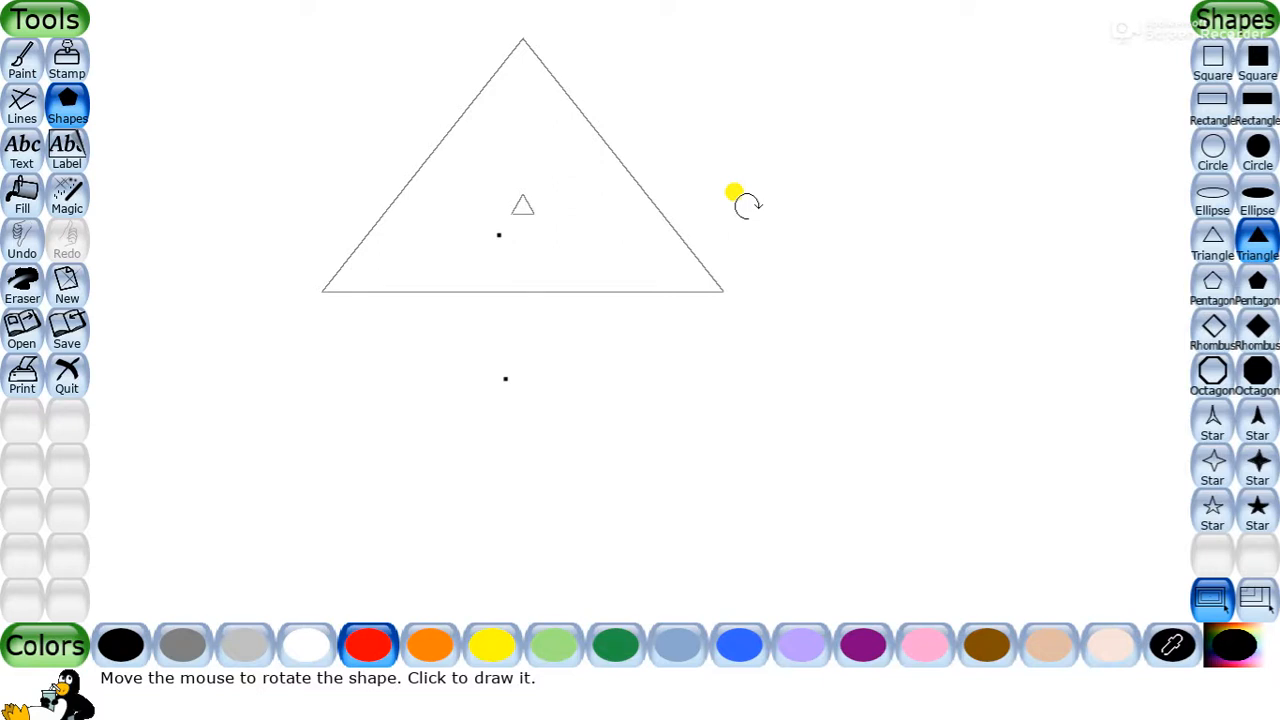
mouse_move(748, 204)
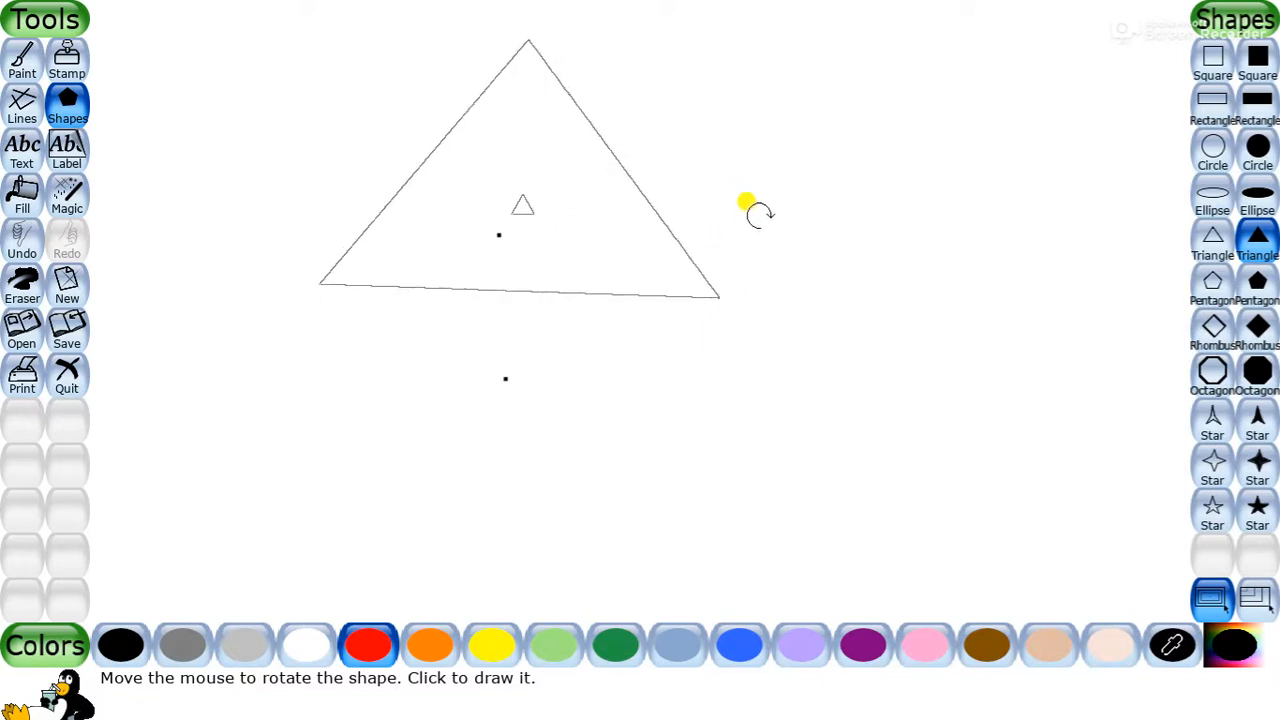
mouse_move(770, 216)
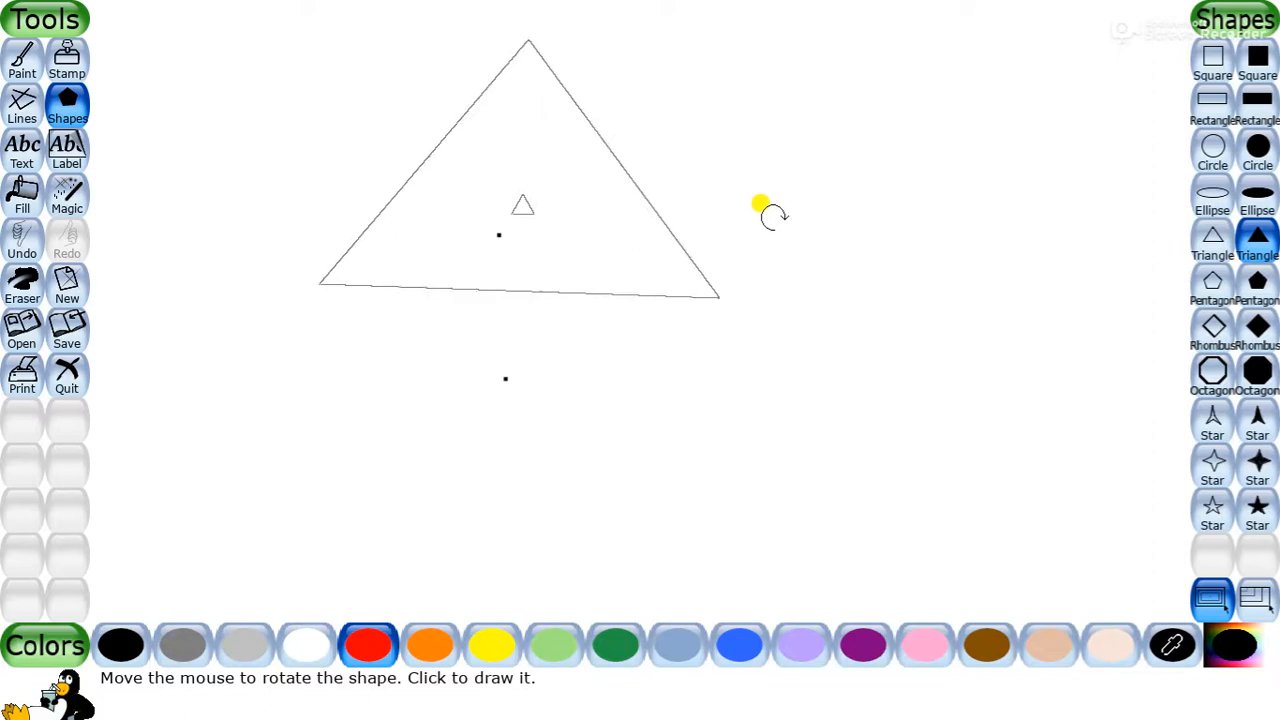
mouse_move(760, 198)
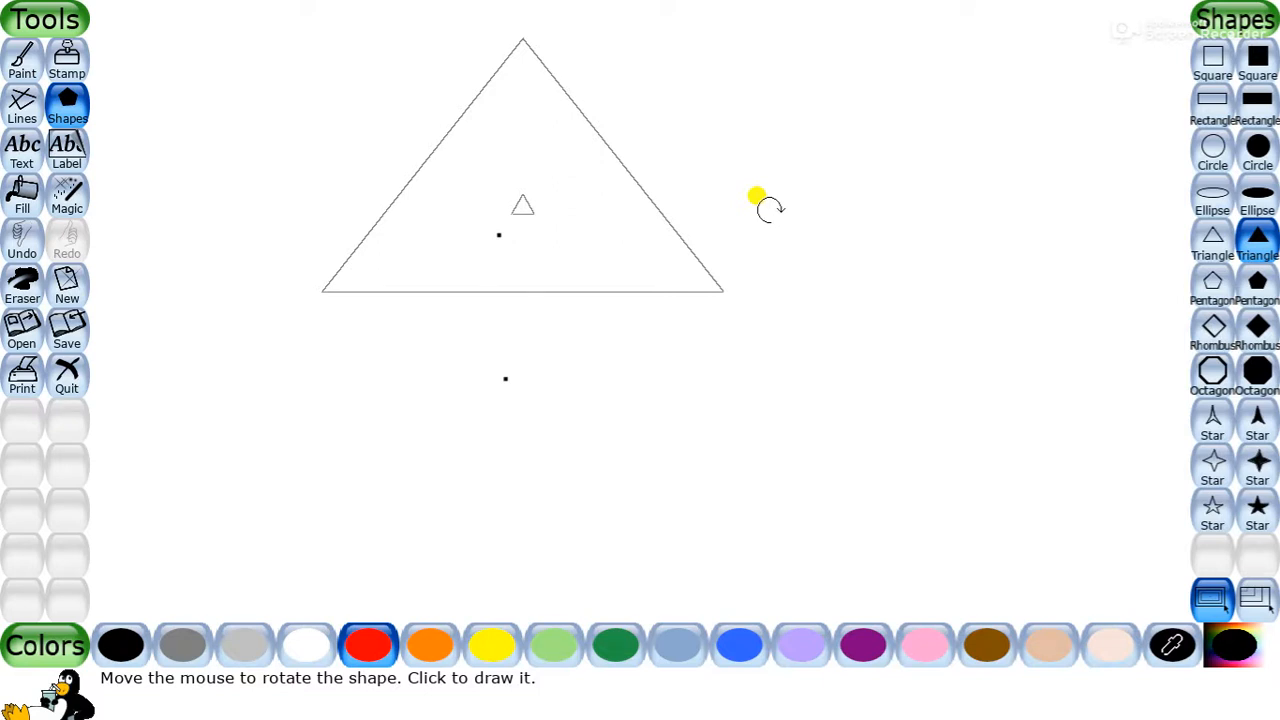
mouse_move(820, 196)
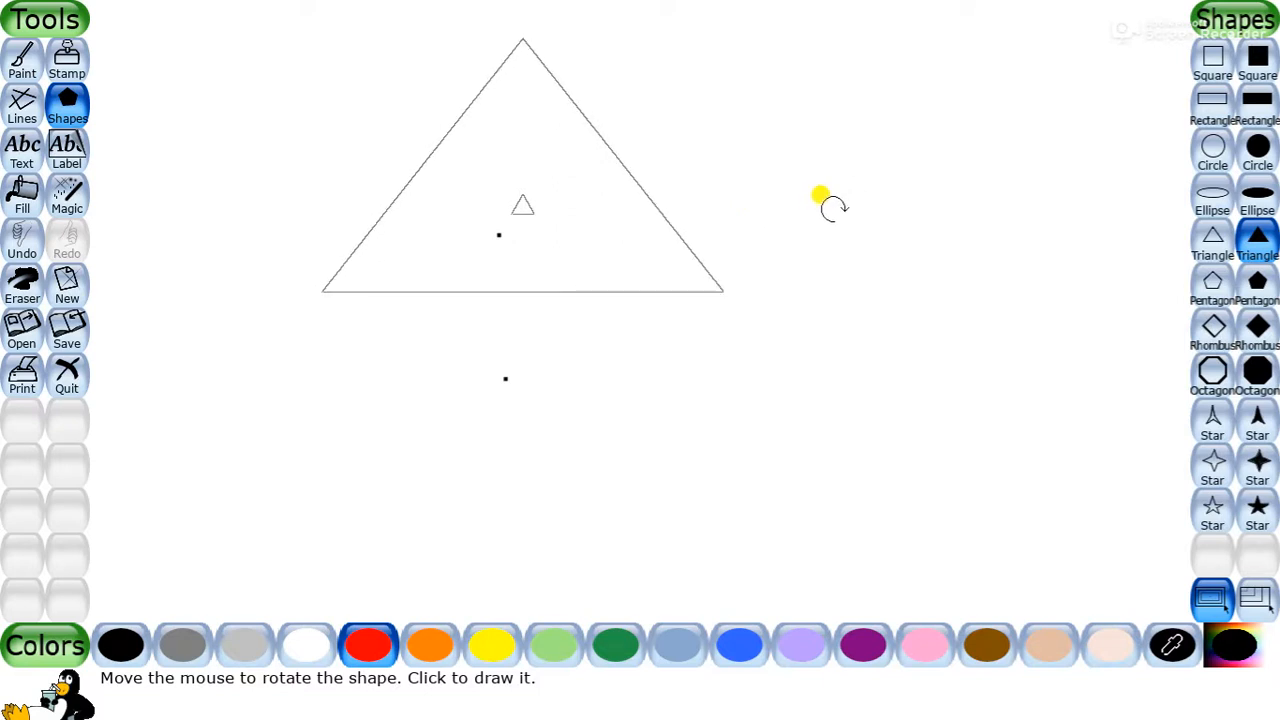
Step: Fix the rotation to place the solid red triangle near the top centre
click(820, 196)
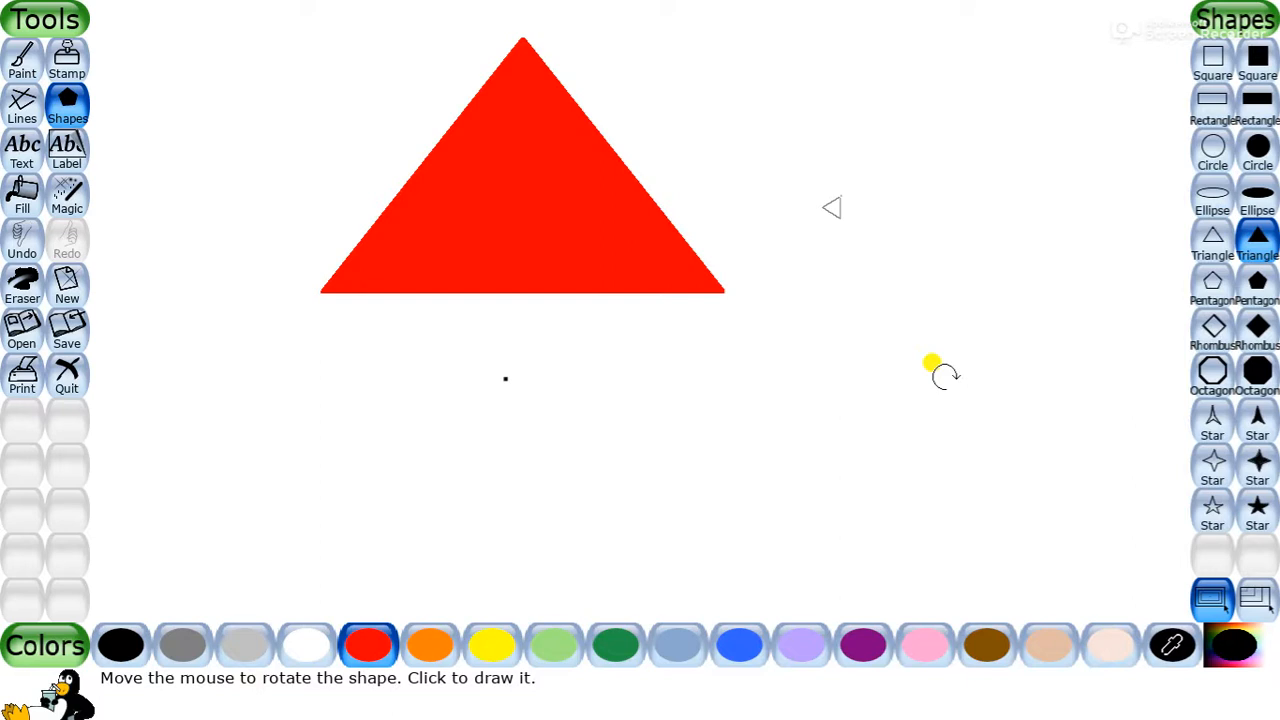
mouse_move(870, 336)
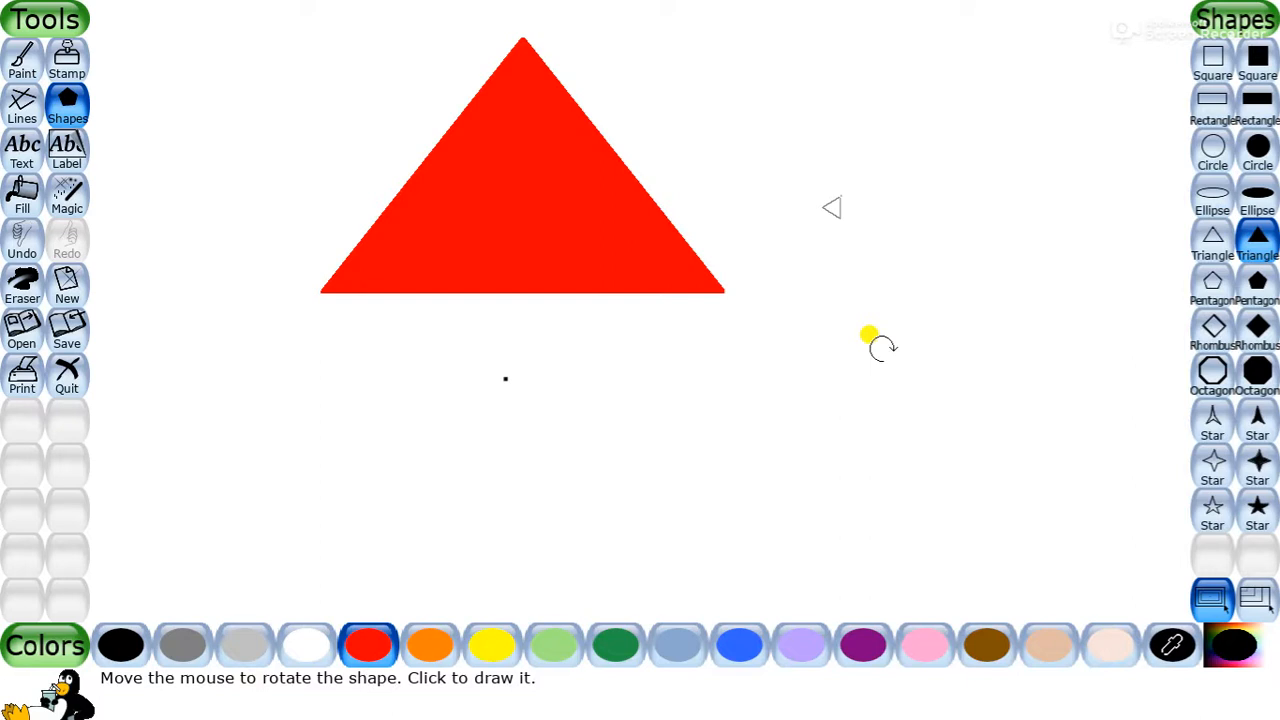
mouse_move(834, 340)
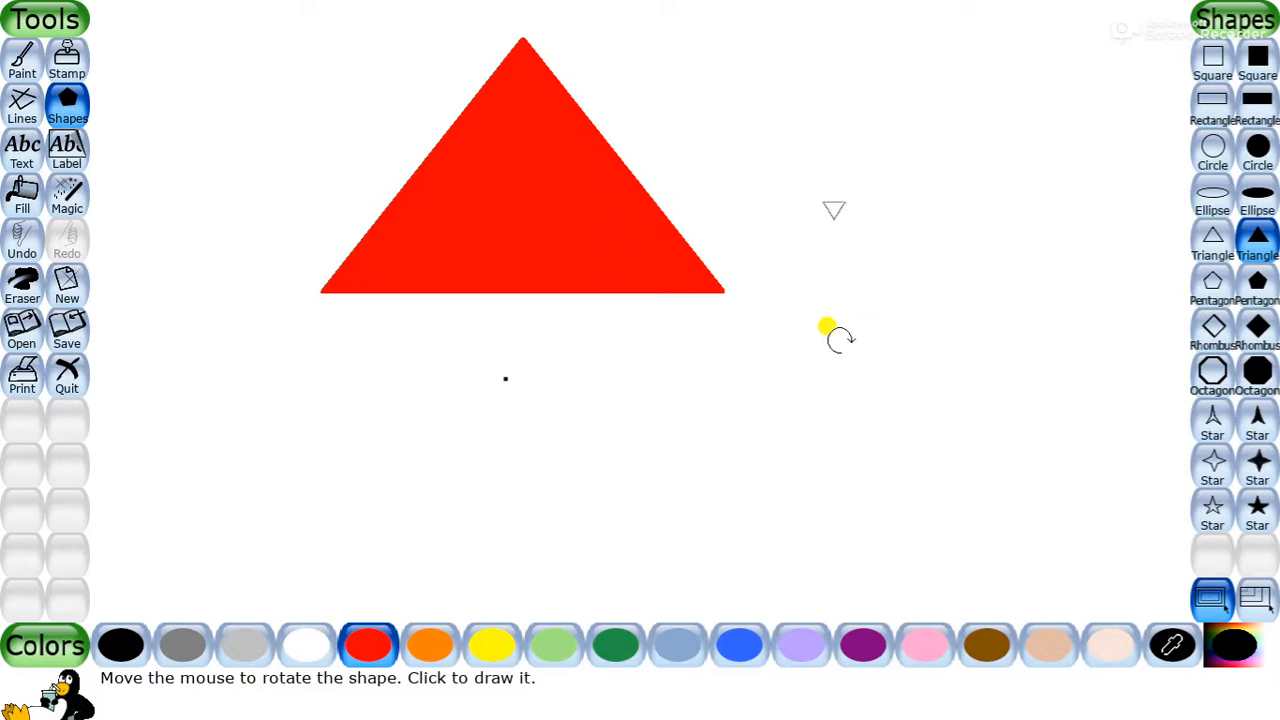
mouse_move(150, 318)
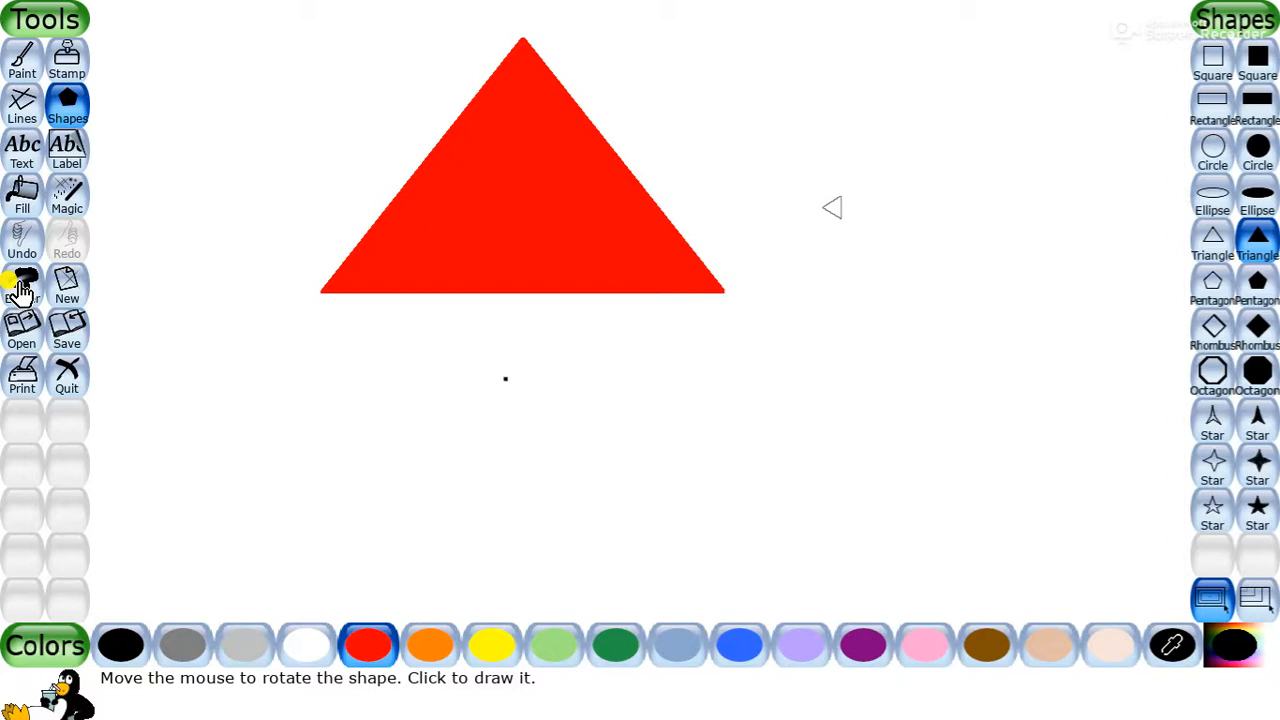
Step: Rub out most of the red triangle with a large square eraser, leaving two fragments
click(22, 284)
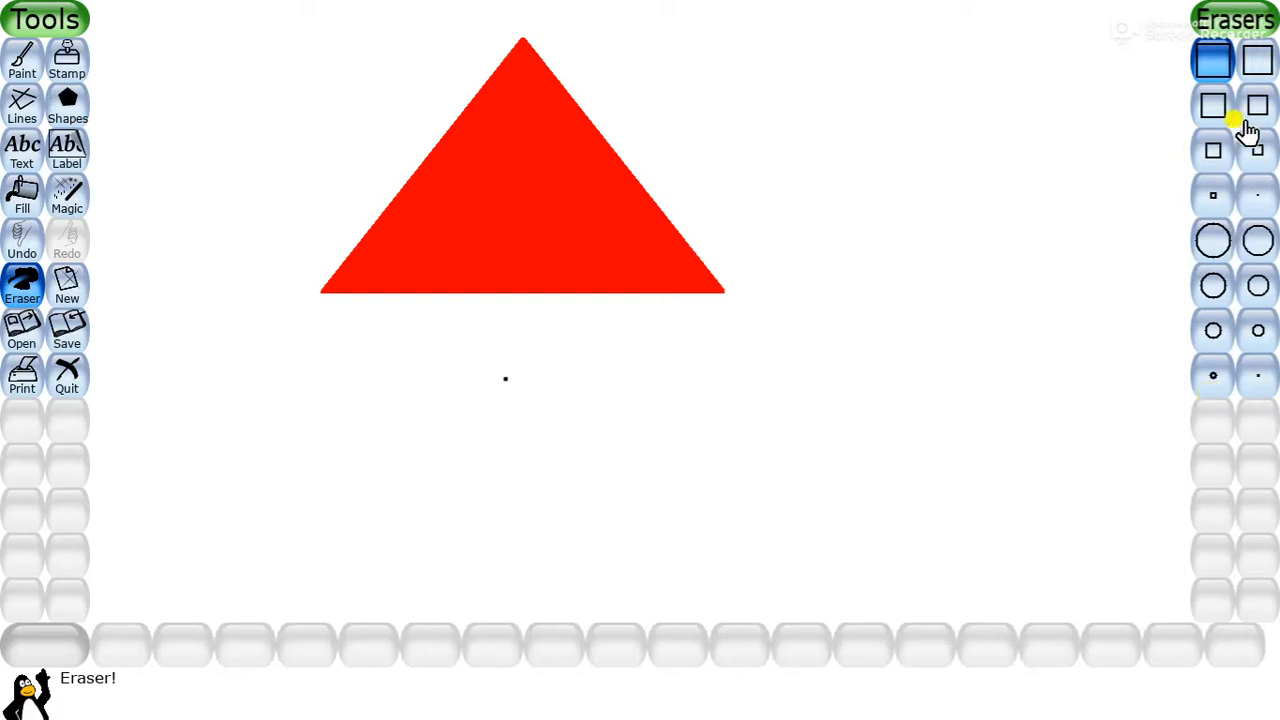
mouse_move(1250, 210)
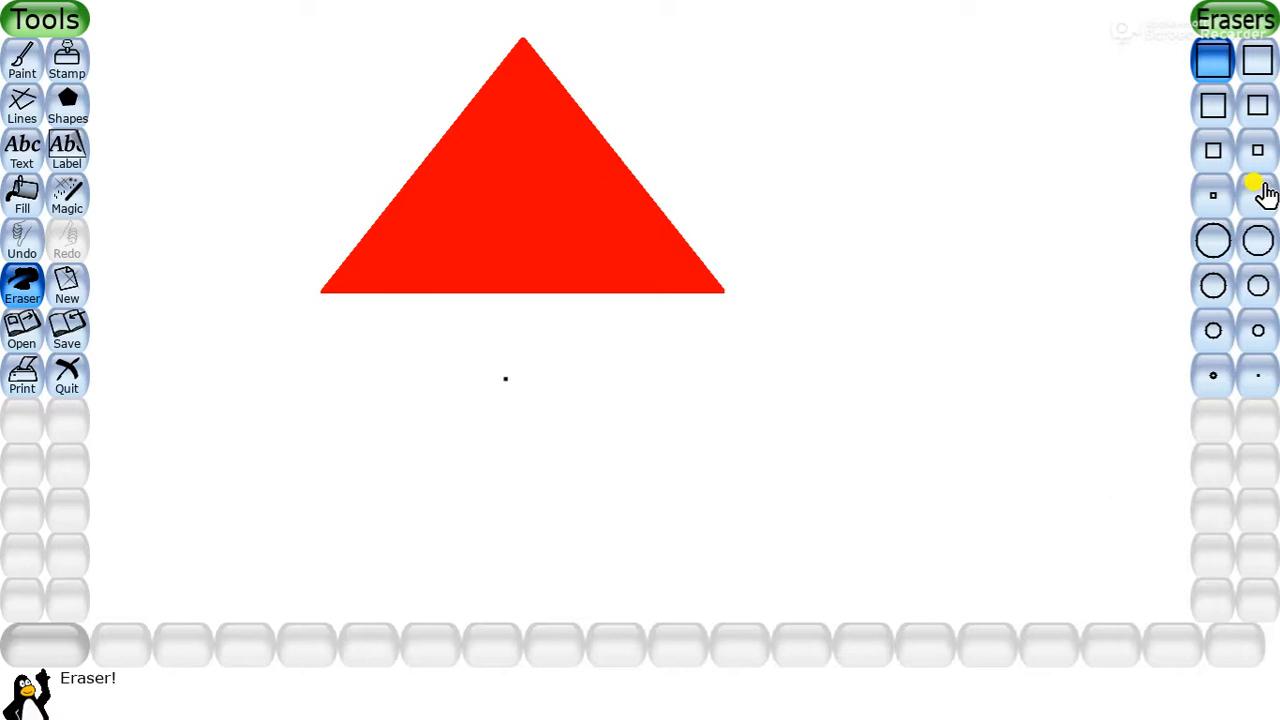
mouse_move(1258, 190)
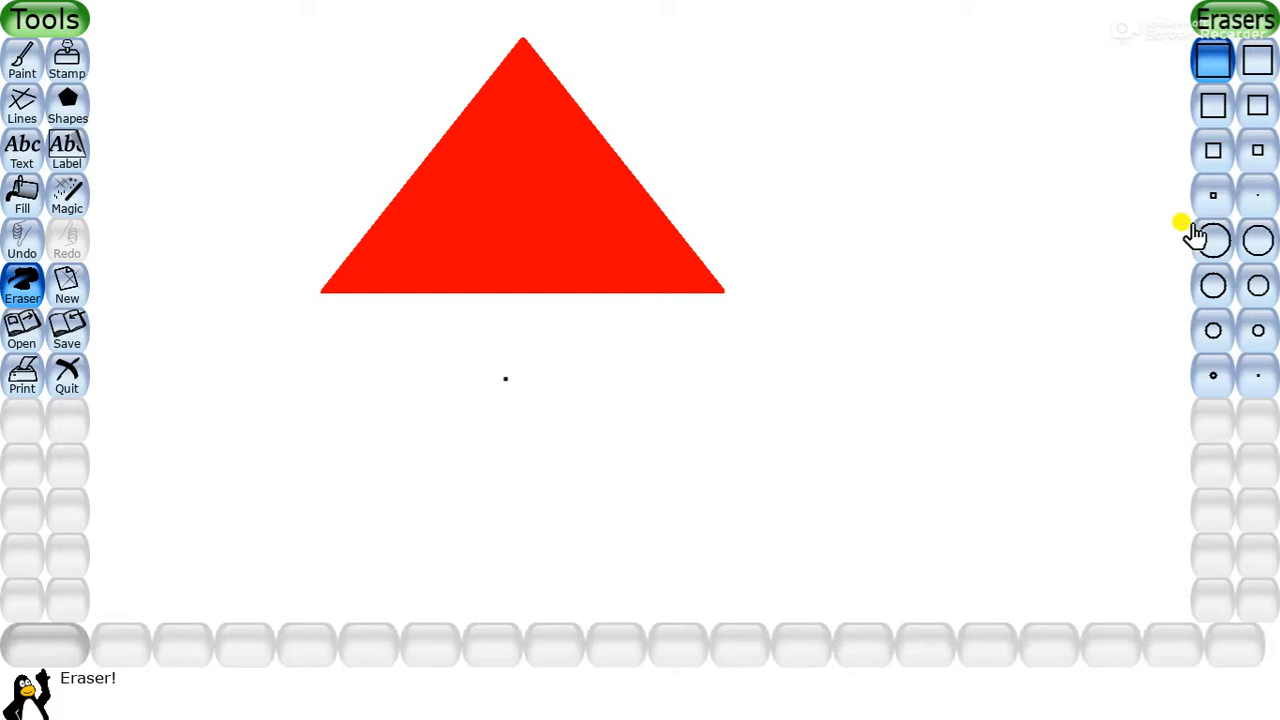
click(1258, 104)
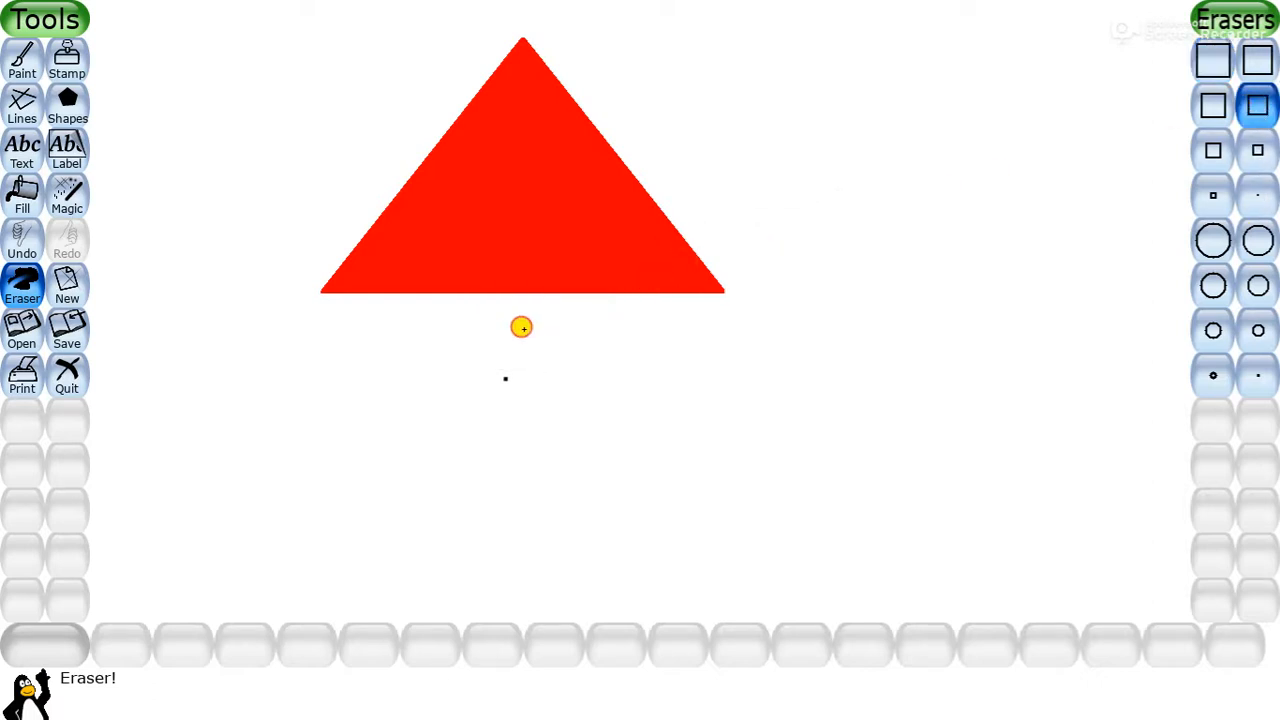
drag(520, 328, 594, 316)
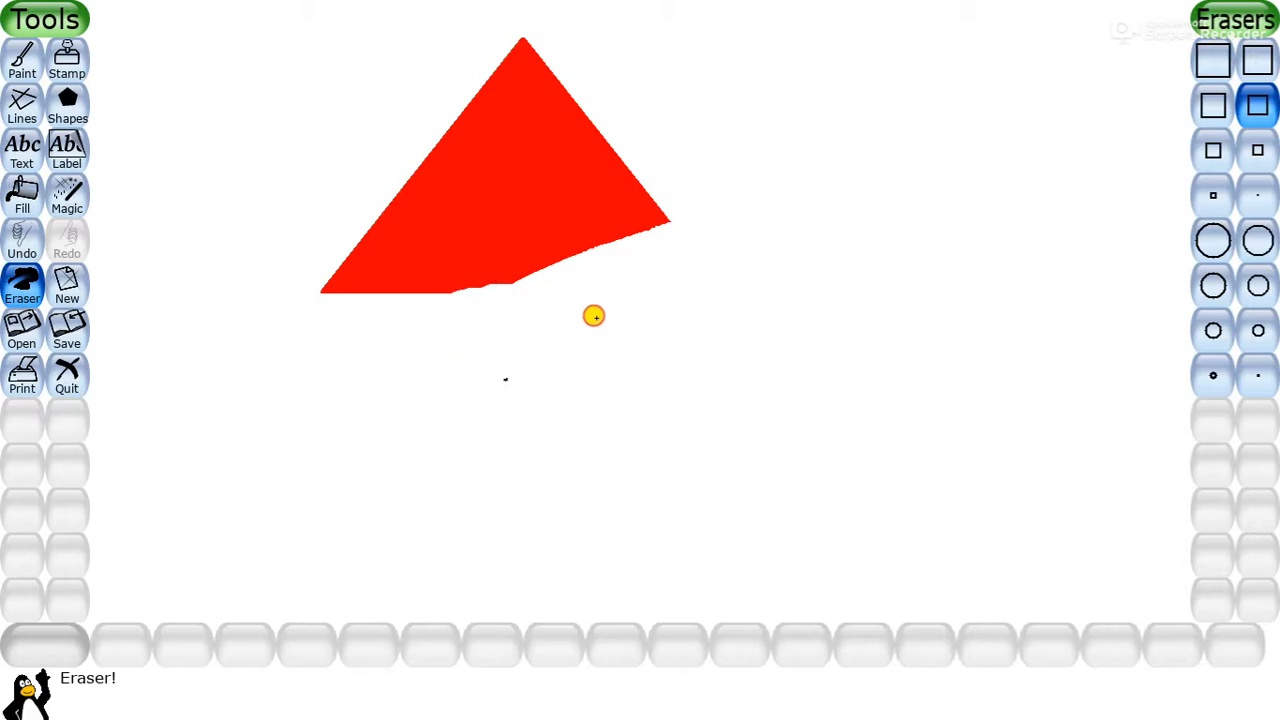
drag(594, 316, 396, 246)
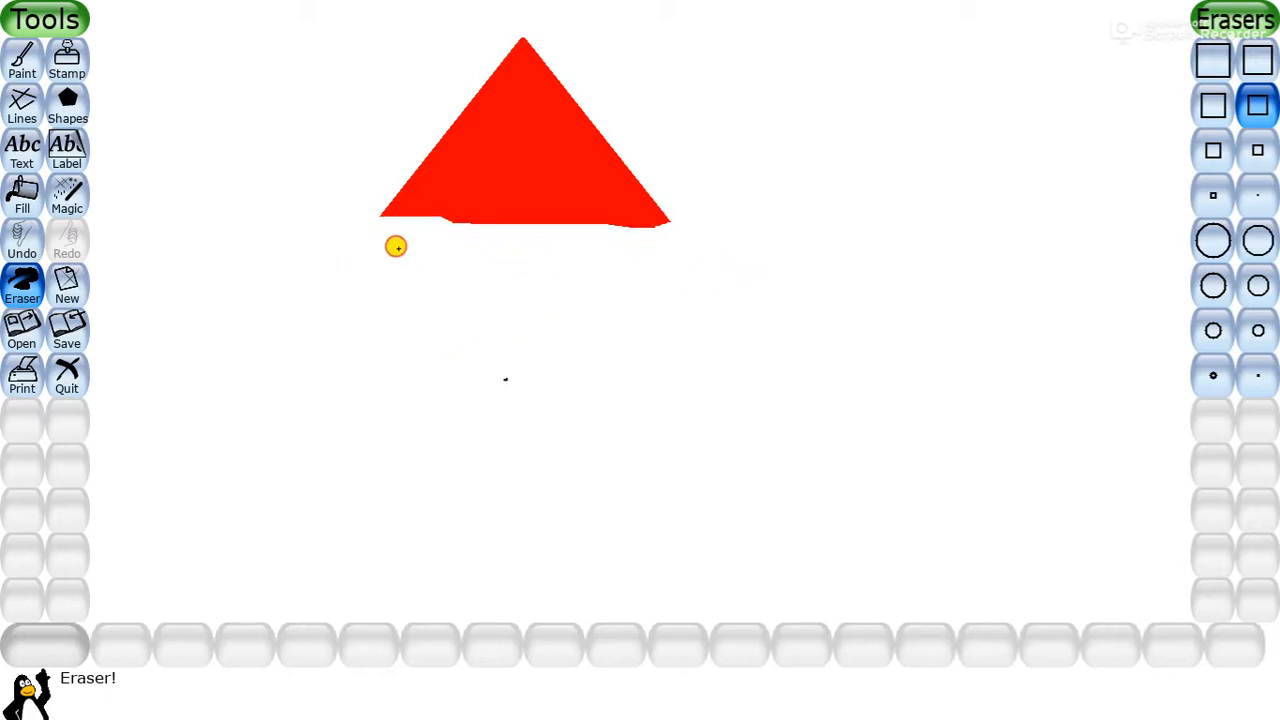
drag(396, 246, 596, 194)
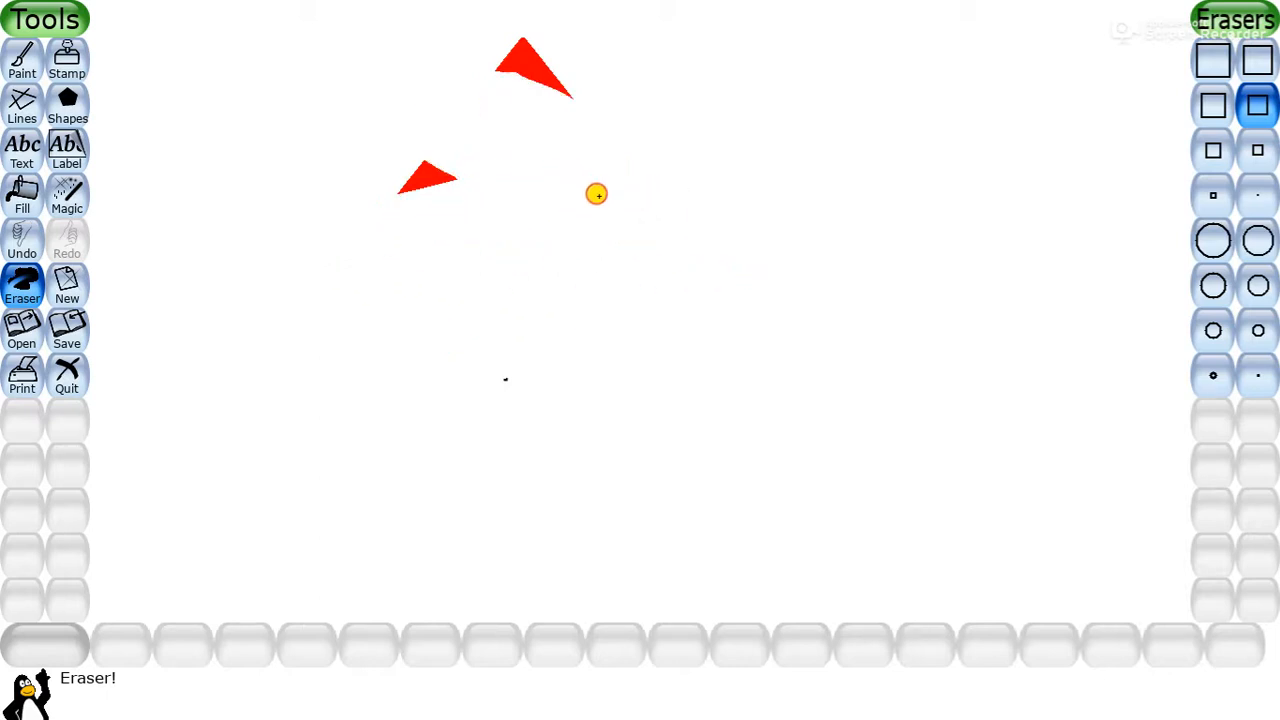
mouse_move(916, 436)
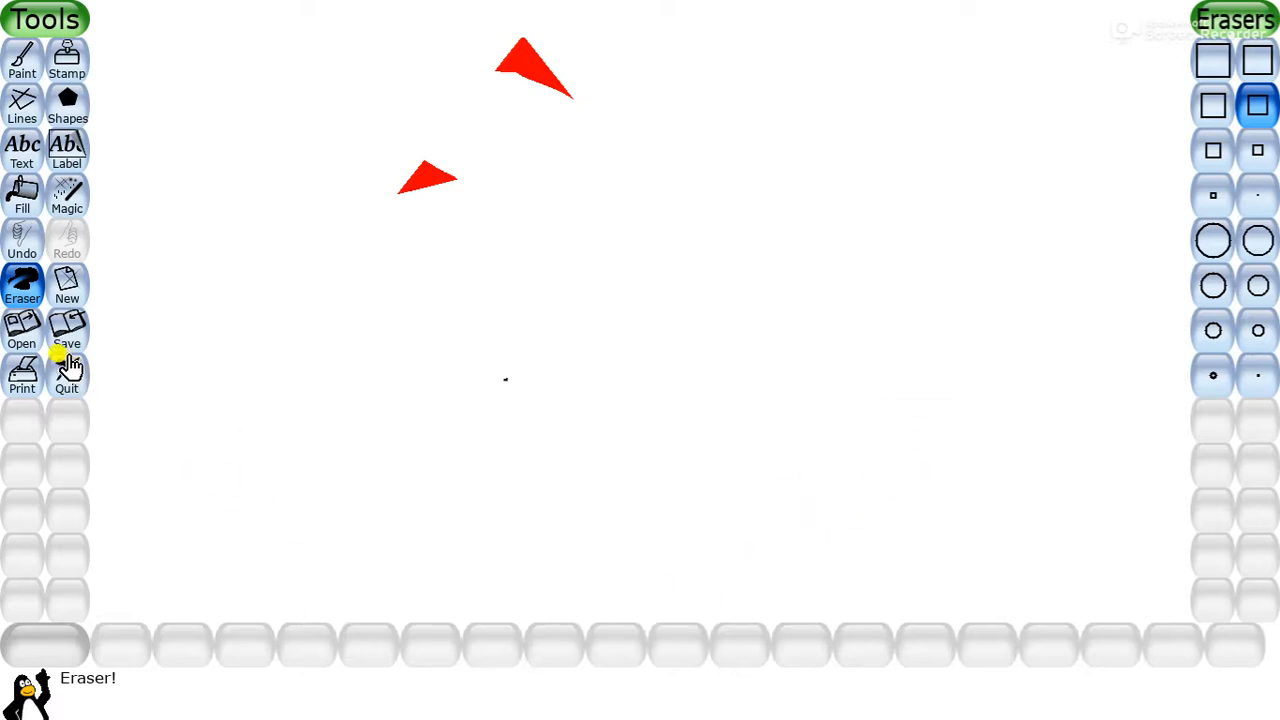
Step: Start a new white canvas, discarding the old drawing without saving
click(68, 284)
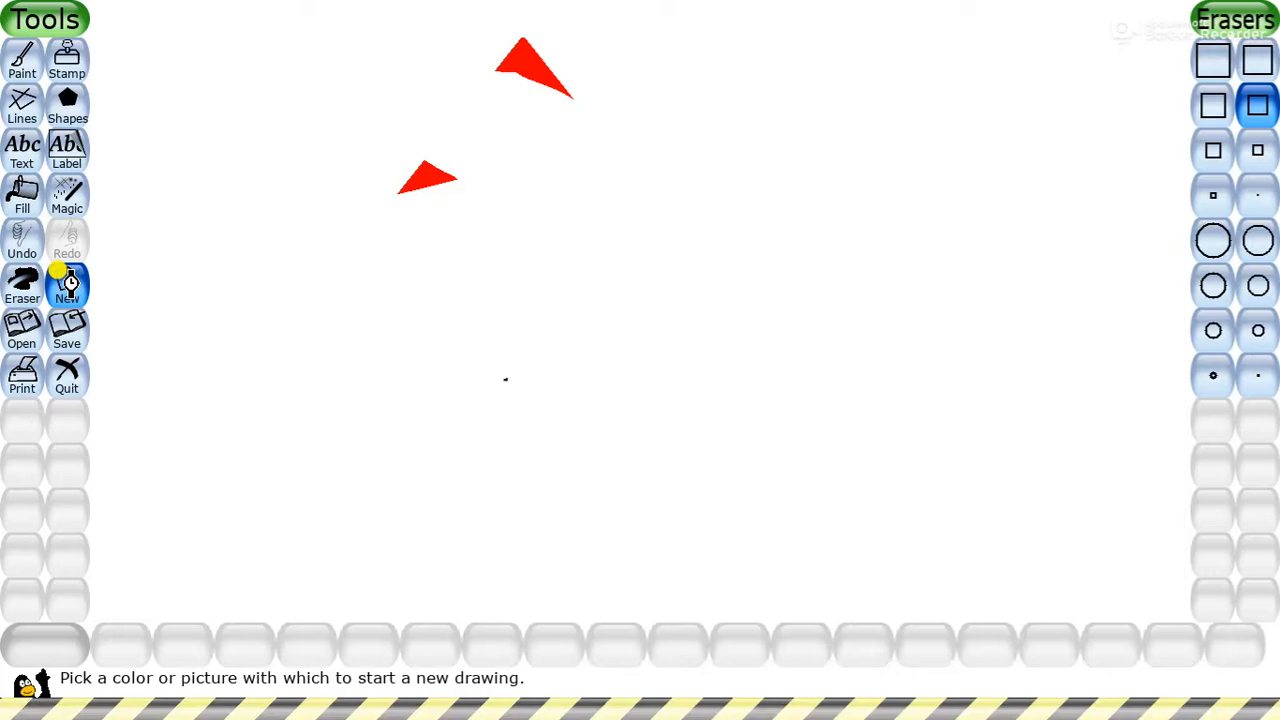
click(68, 288)
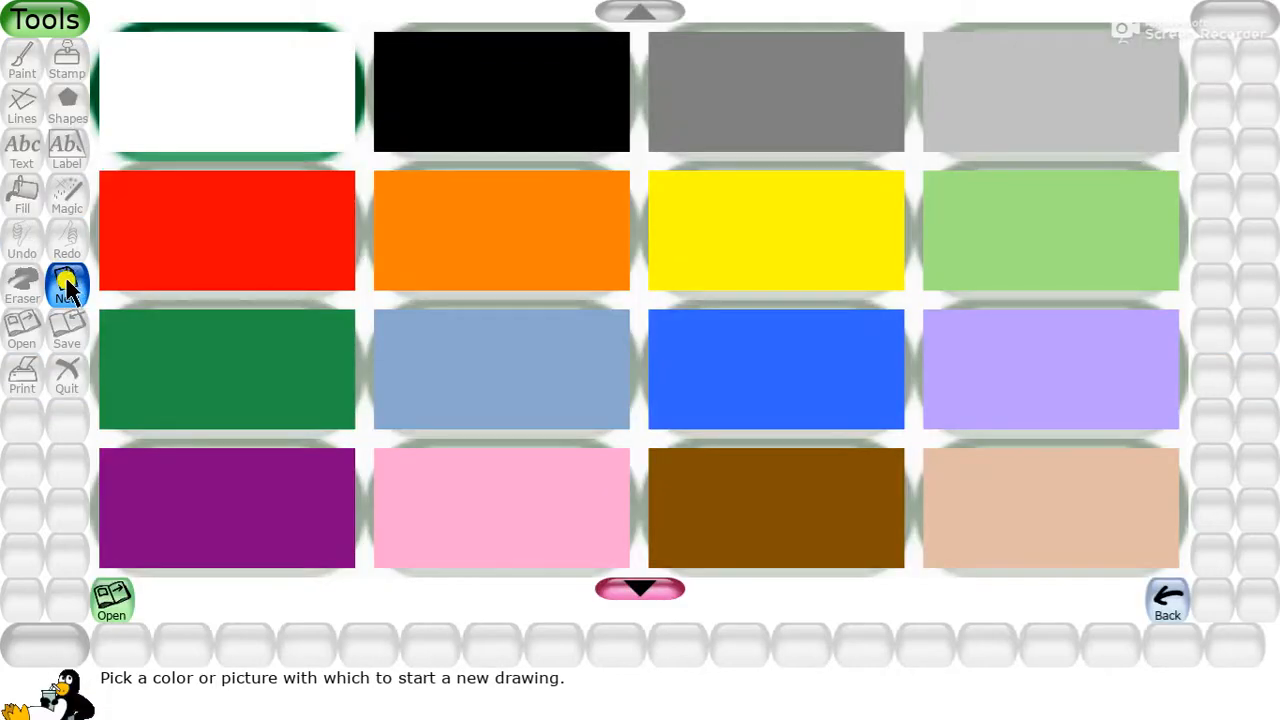
mouse_move(296, 80)
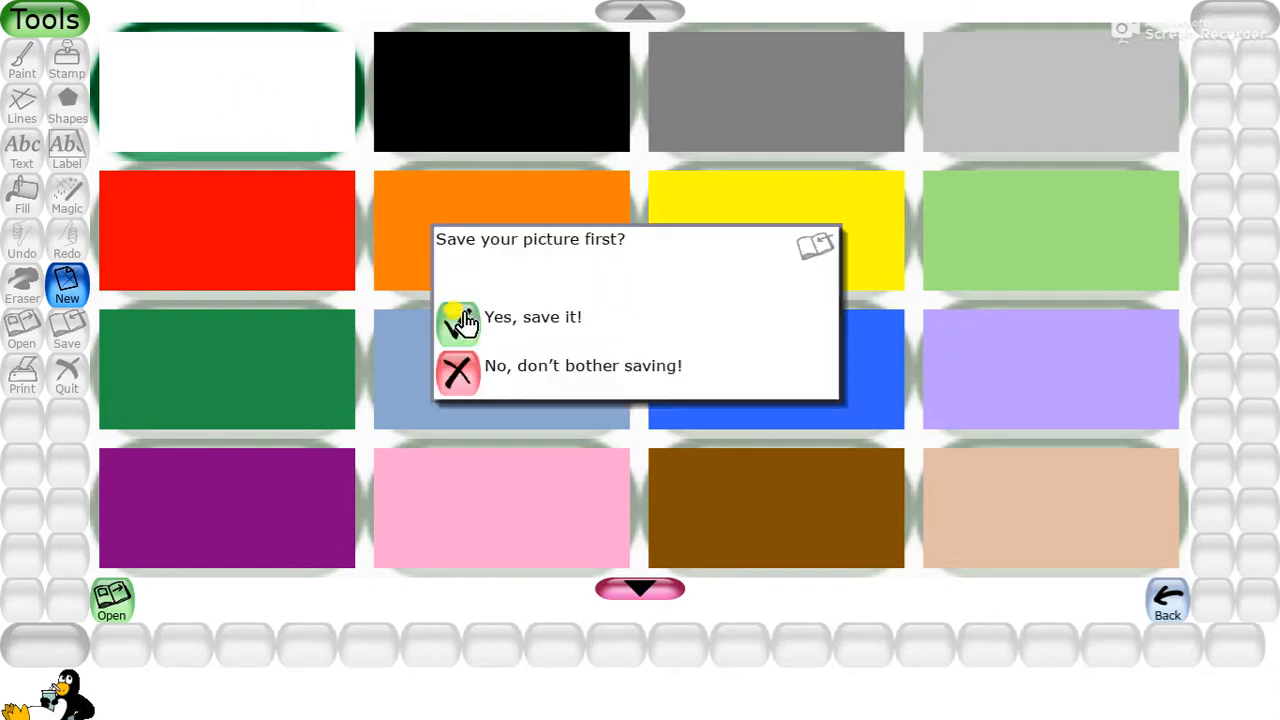
click(458, 374)
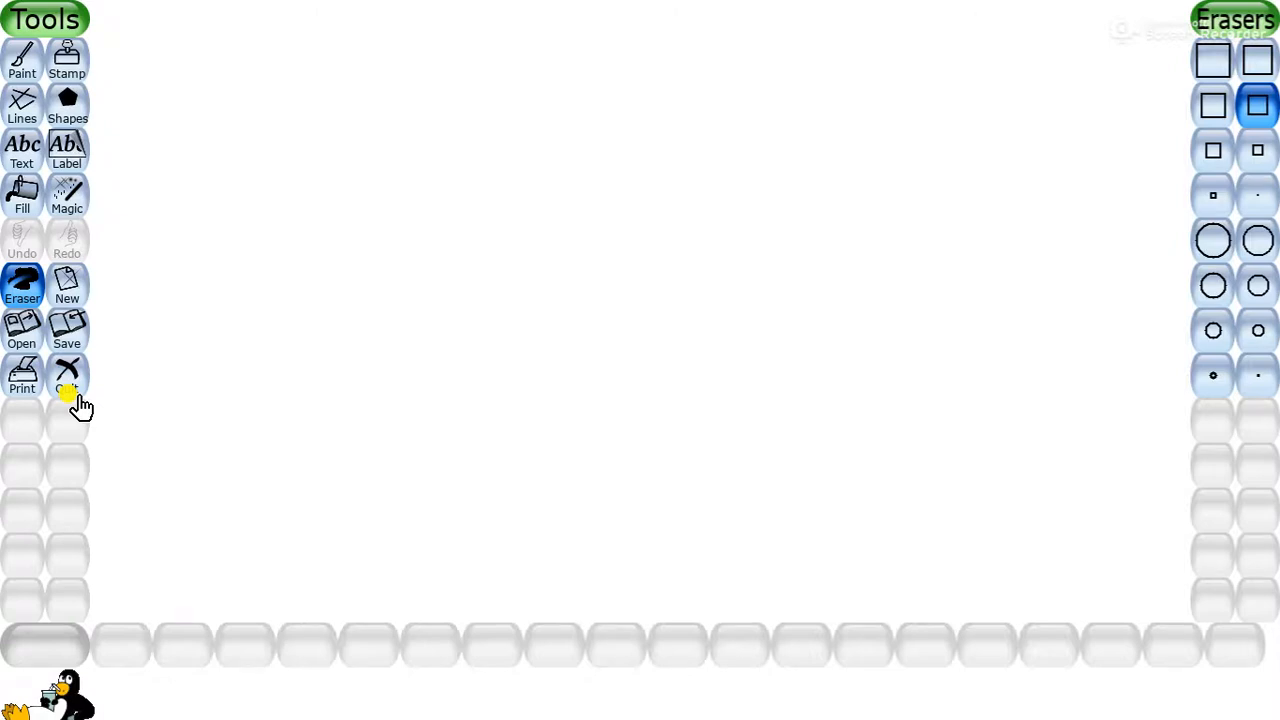
Step: Select the Grass effect from the Magic tools
click(68, 196)
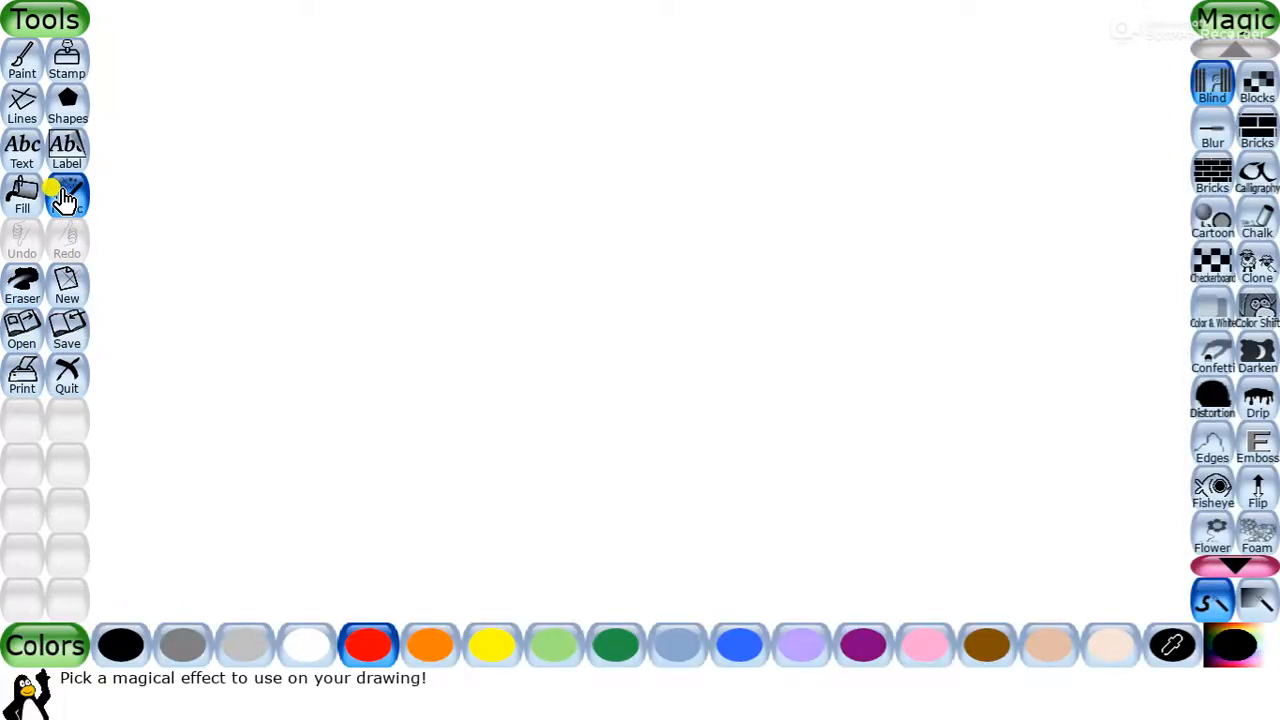
click(68, 196)
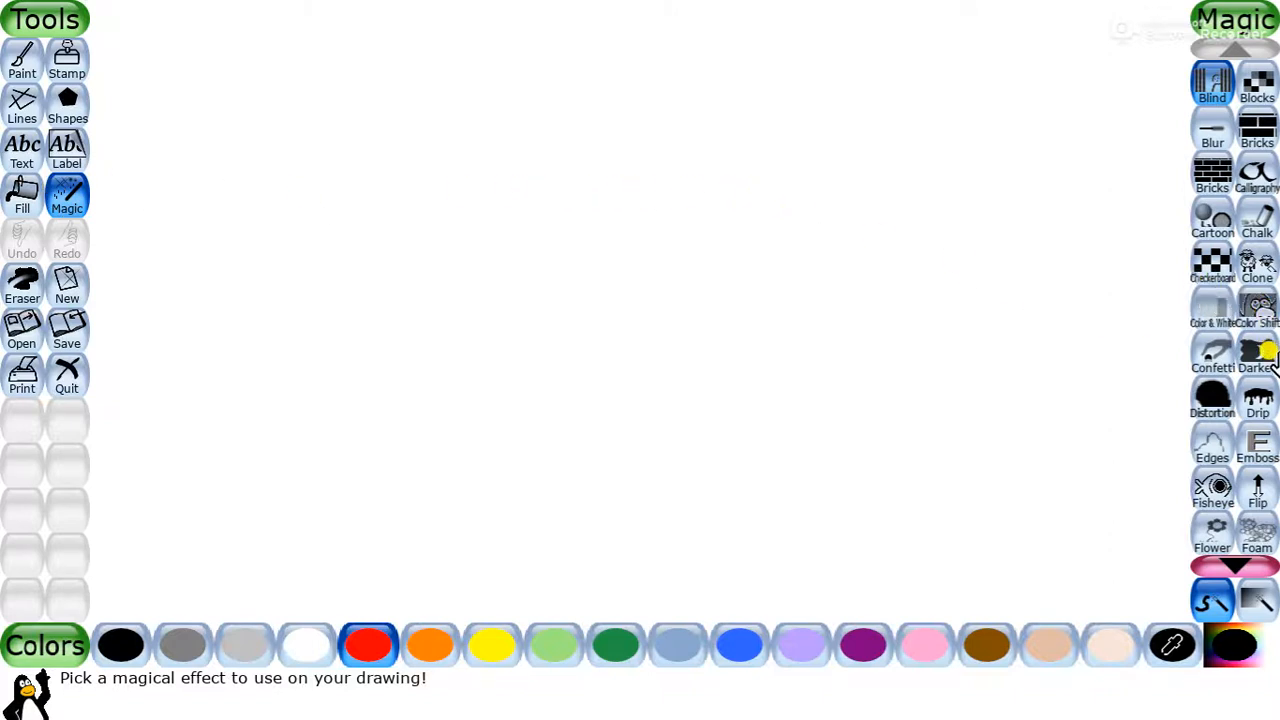
mouse_move(1258, 490)
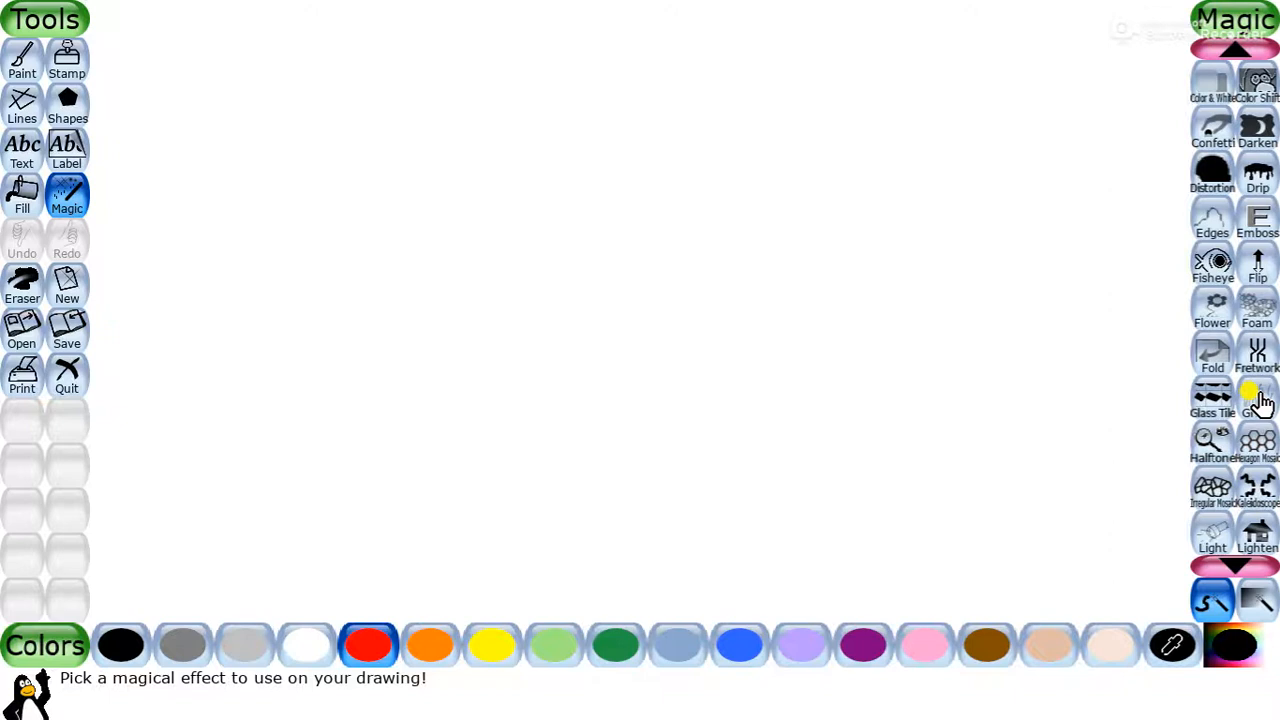
click(1258, 396)
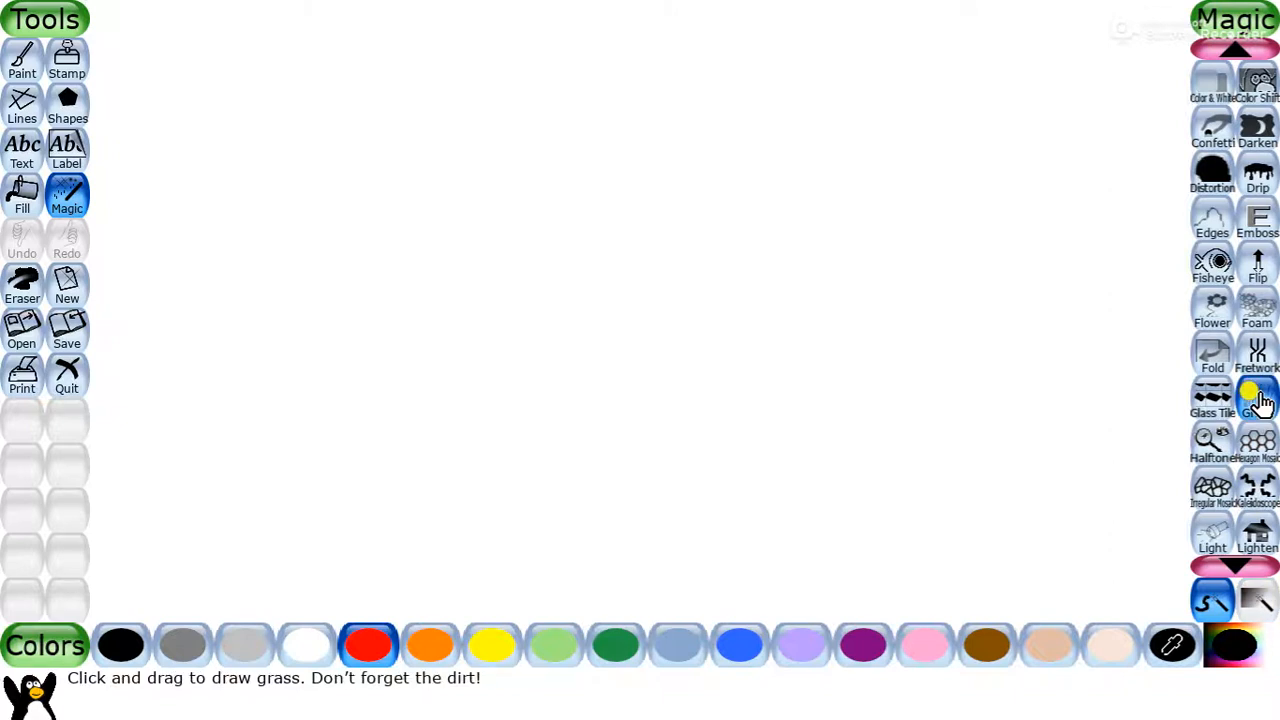
click(1258, 396)
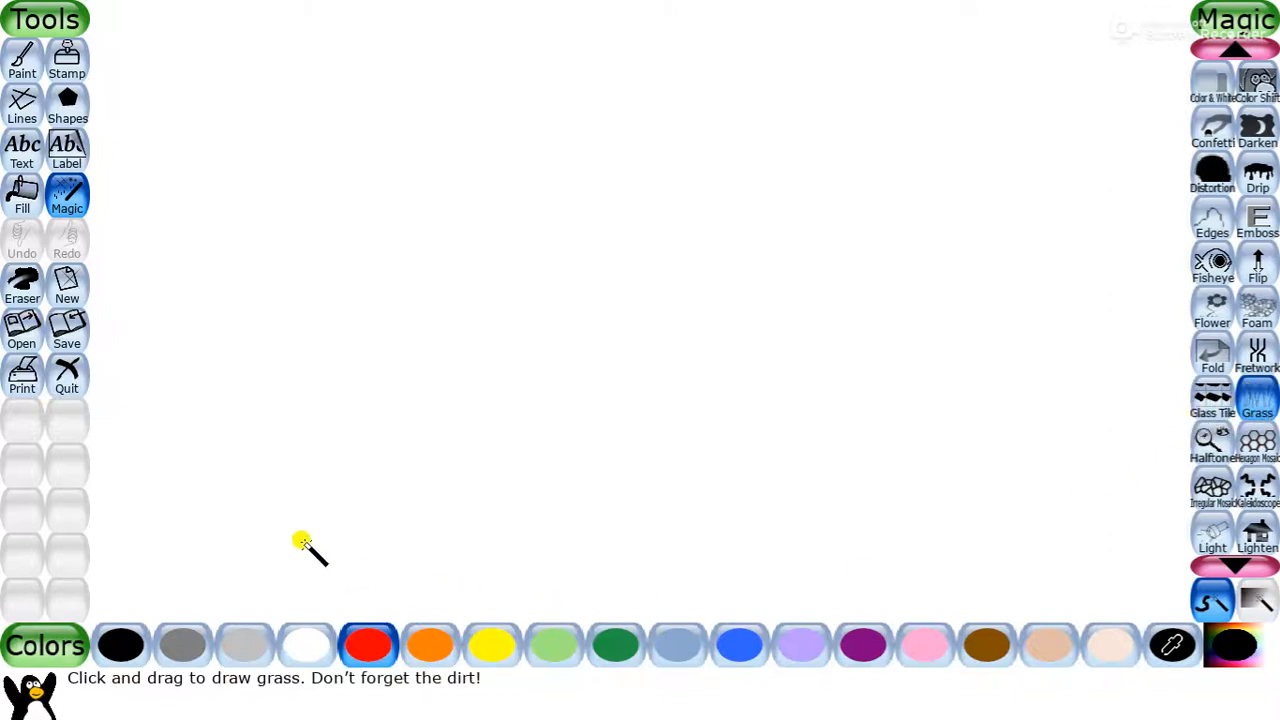
Step: Paint a thick band of green grass across the canvas bottom from edge to edge
drag(304, 544, 190, 512)
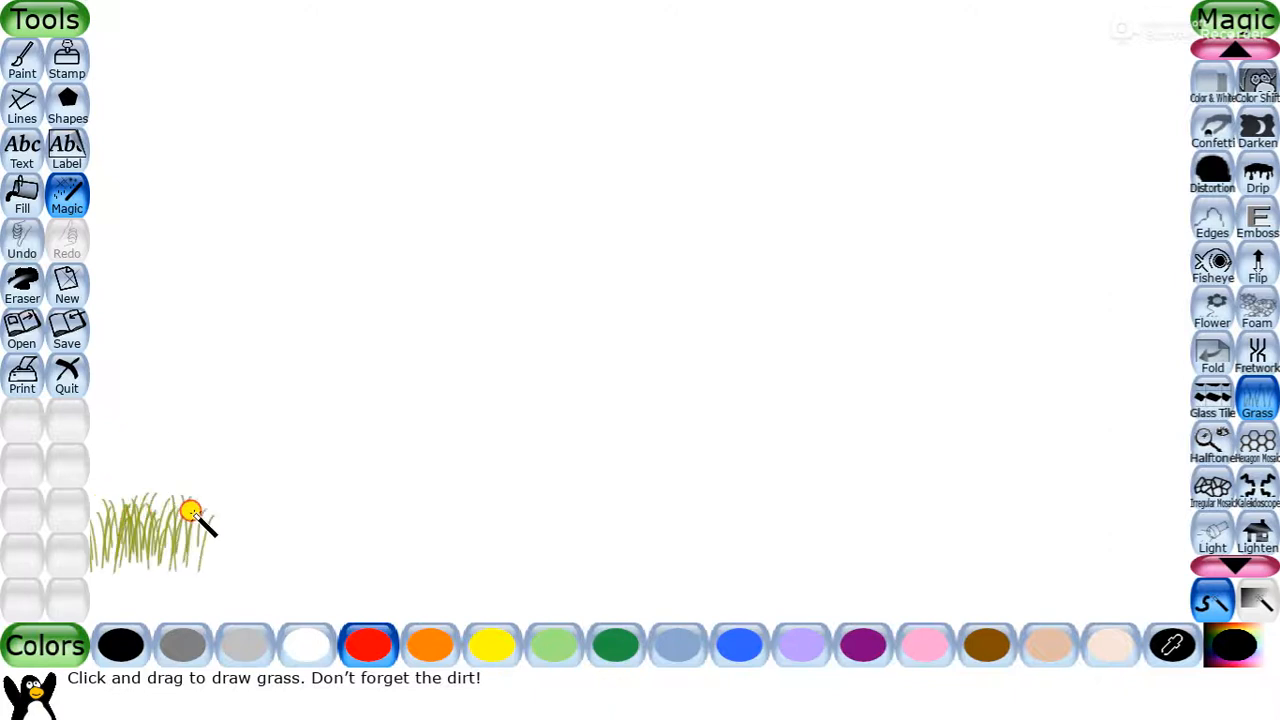
drag(190, 510, 108, 600)
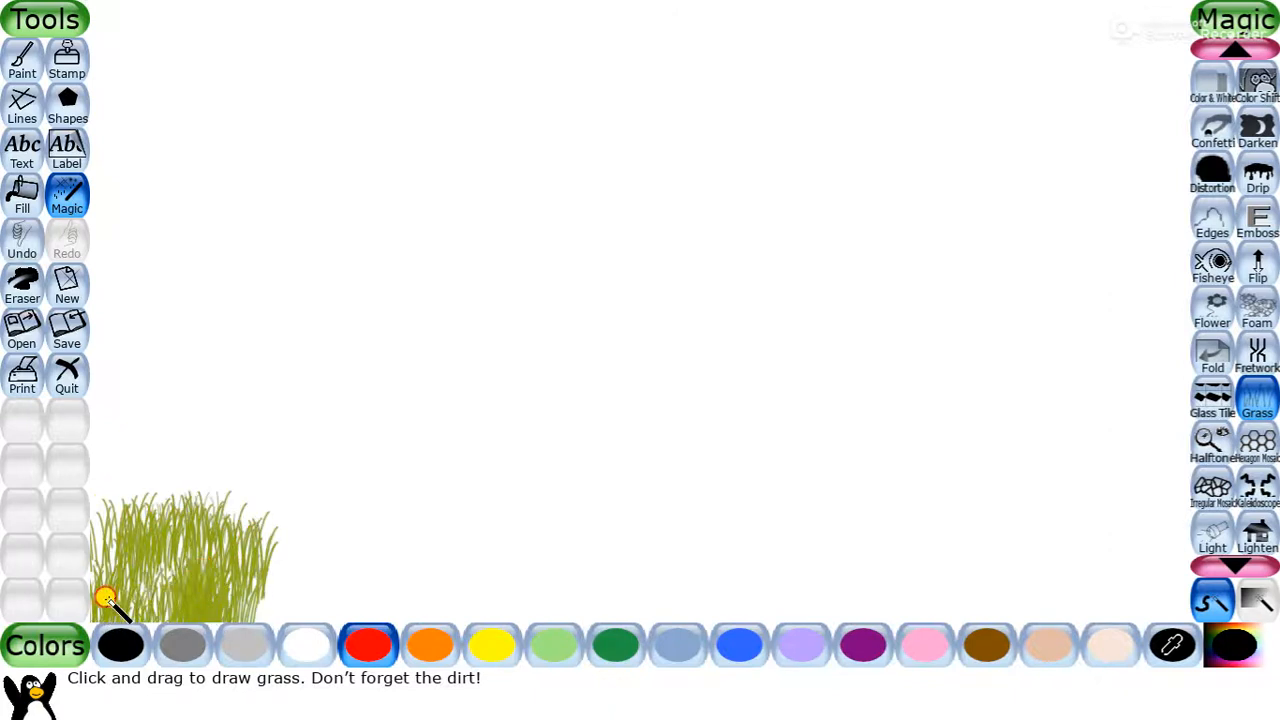
drag(110, 600, 400, 616)
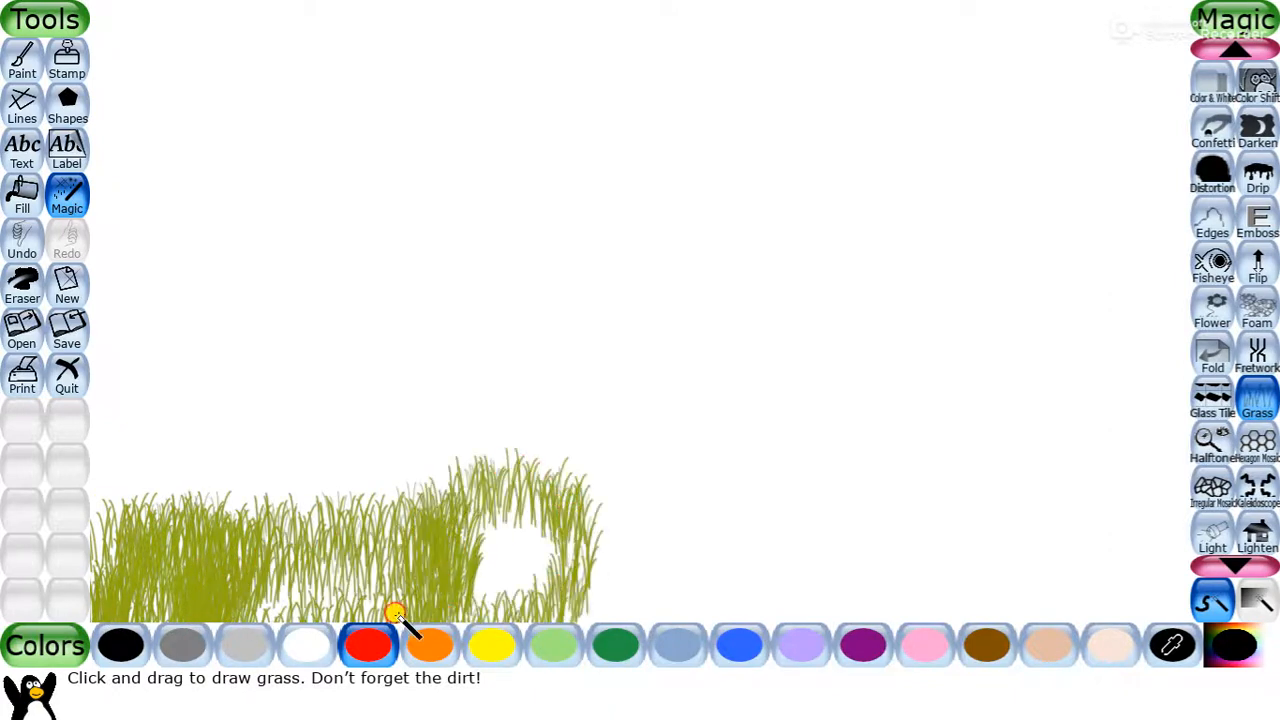
drag(396, 616, 716, 616)
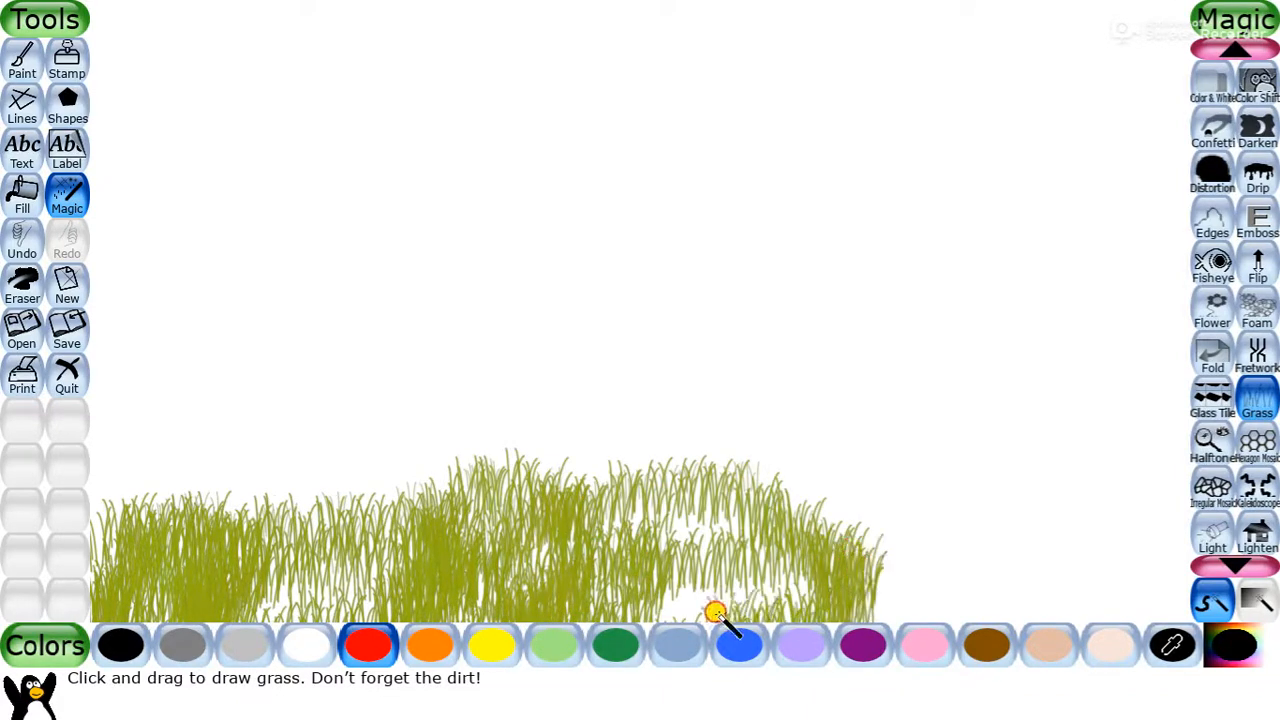
drag(716, 610, 996, 504)
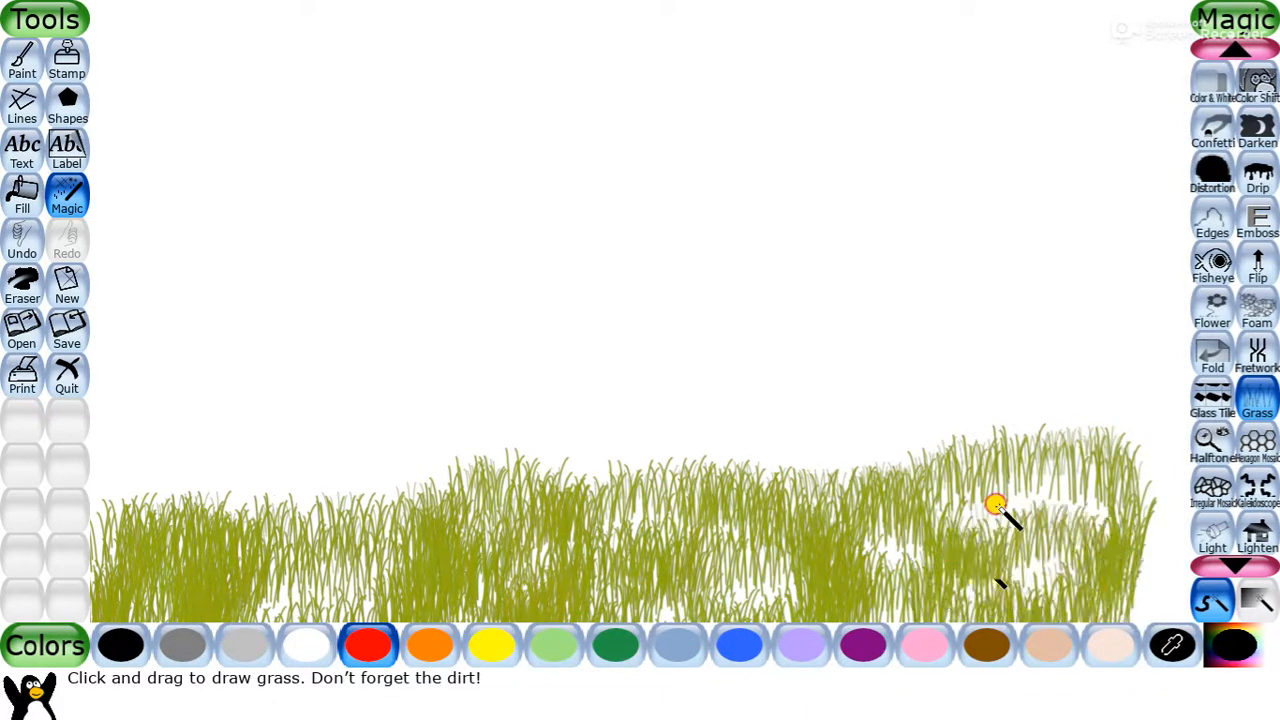
drag(996, 504, 130, 510)
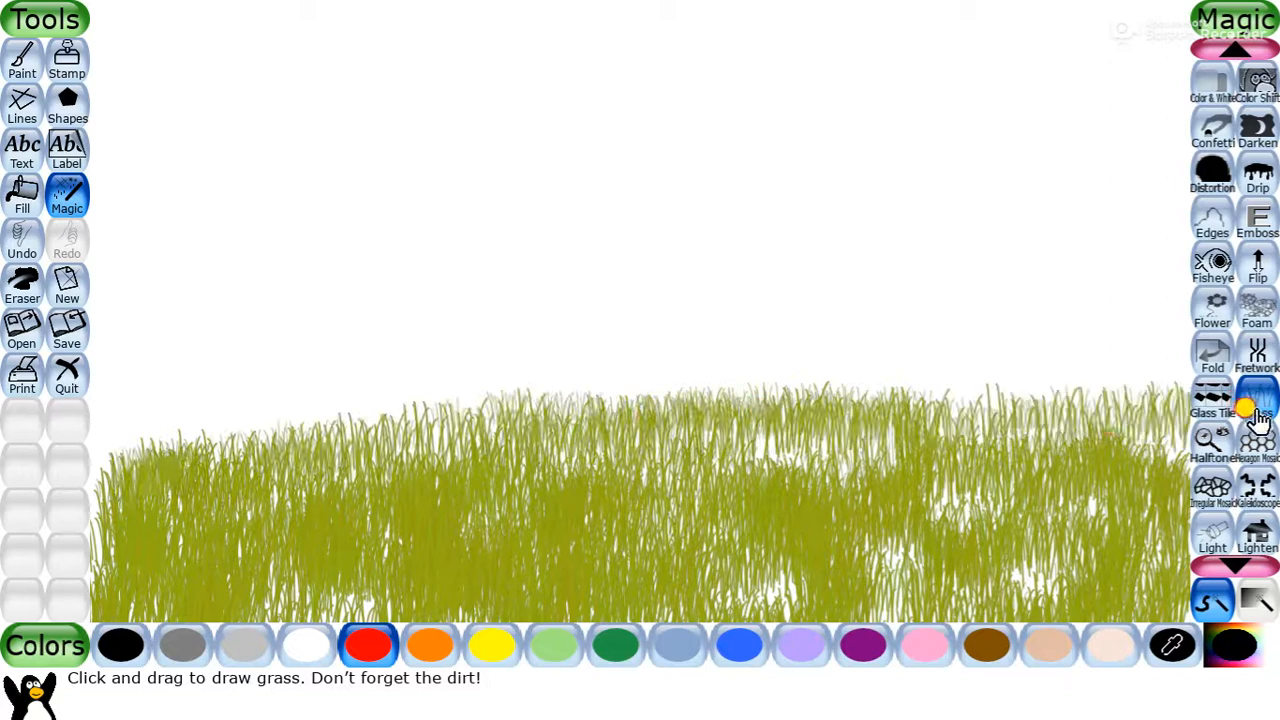
click(1256, 404)
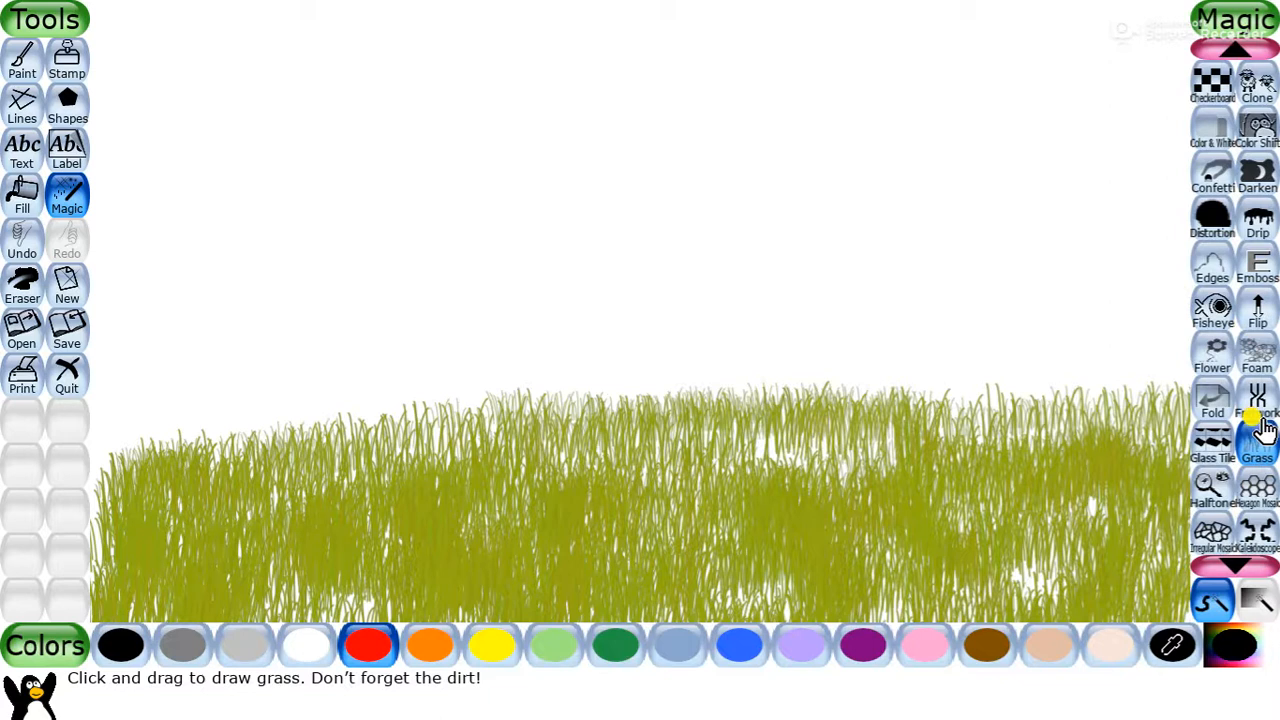
Step: Switch to the Flower magic and draw a red flower stalk rising from the grass
click(1212, 350)
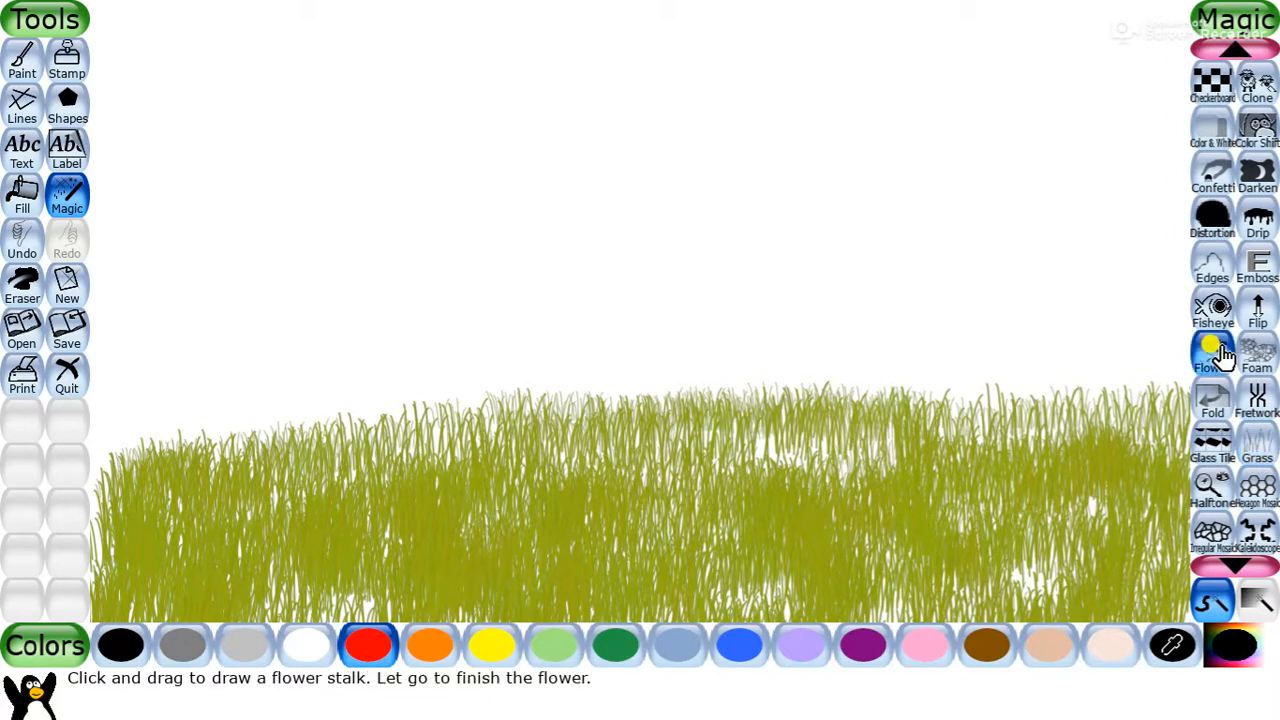
click(1212, 350)
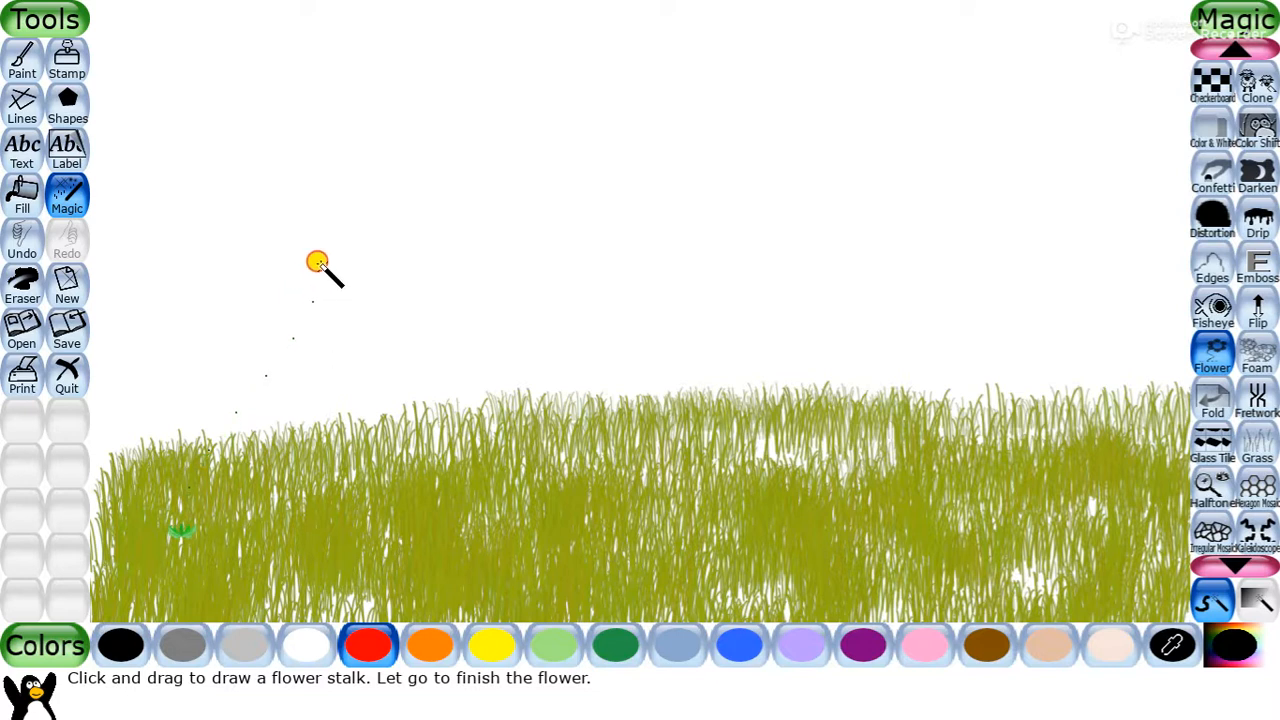
drag(180, 530, 320, 264)
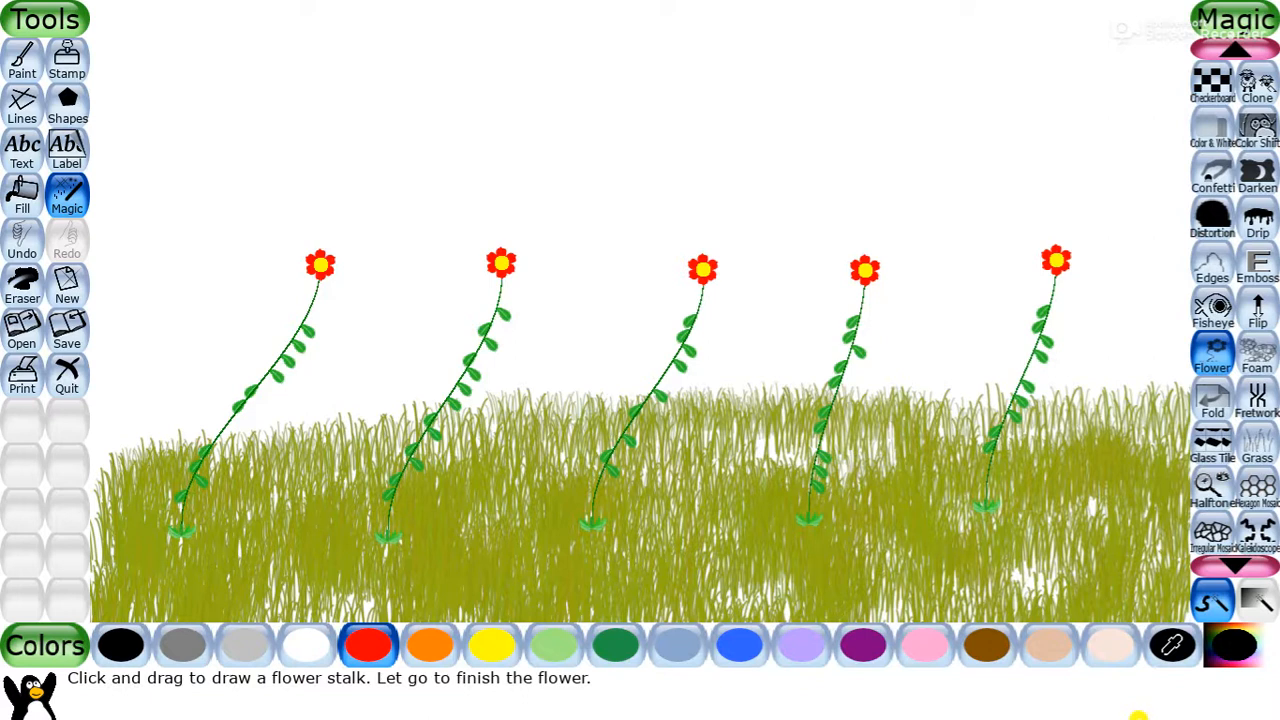
mouse_move(1090, 656)
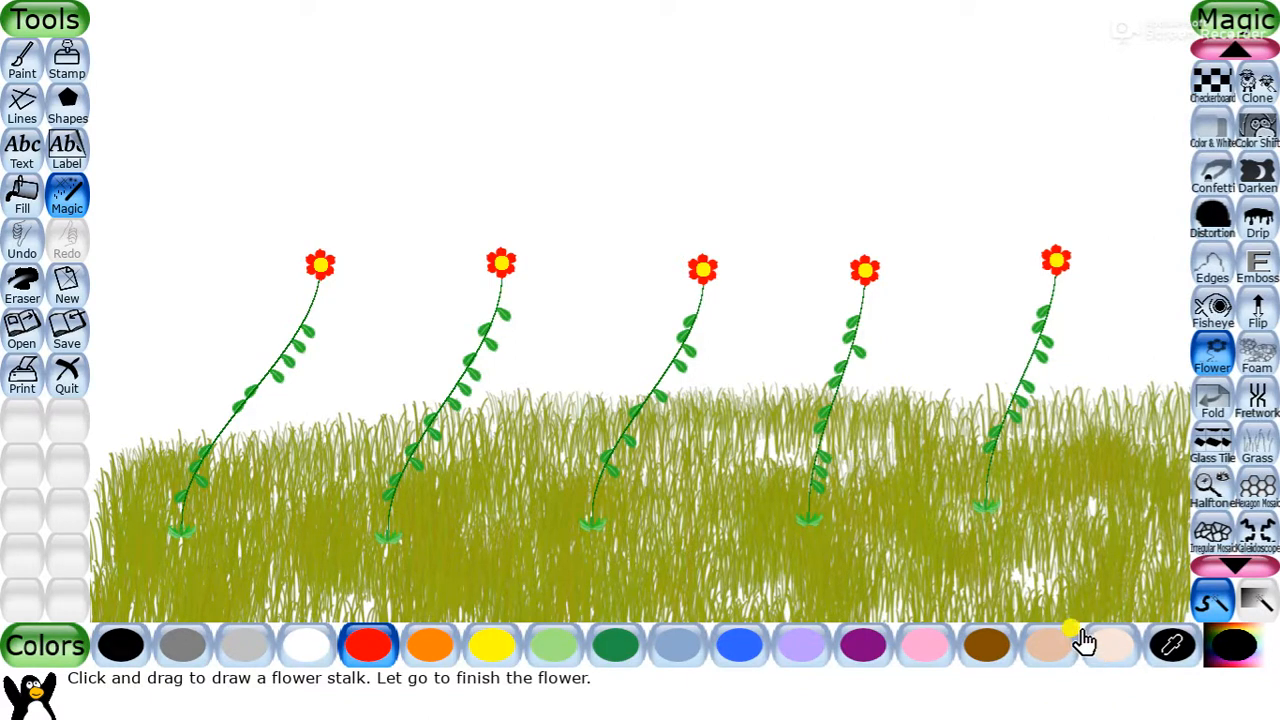
mouse_move(1096, 580)
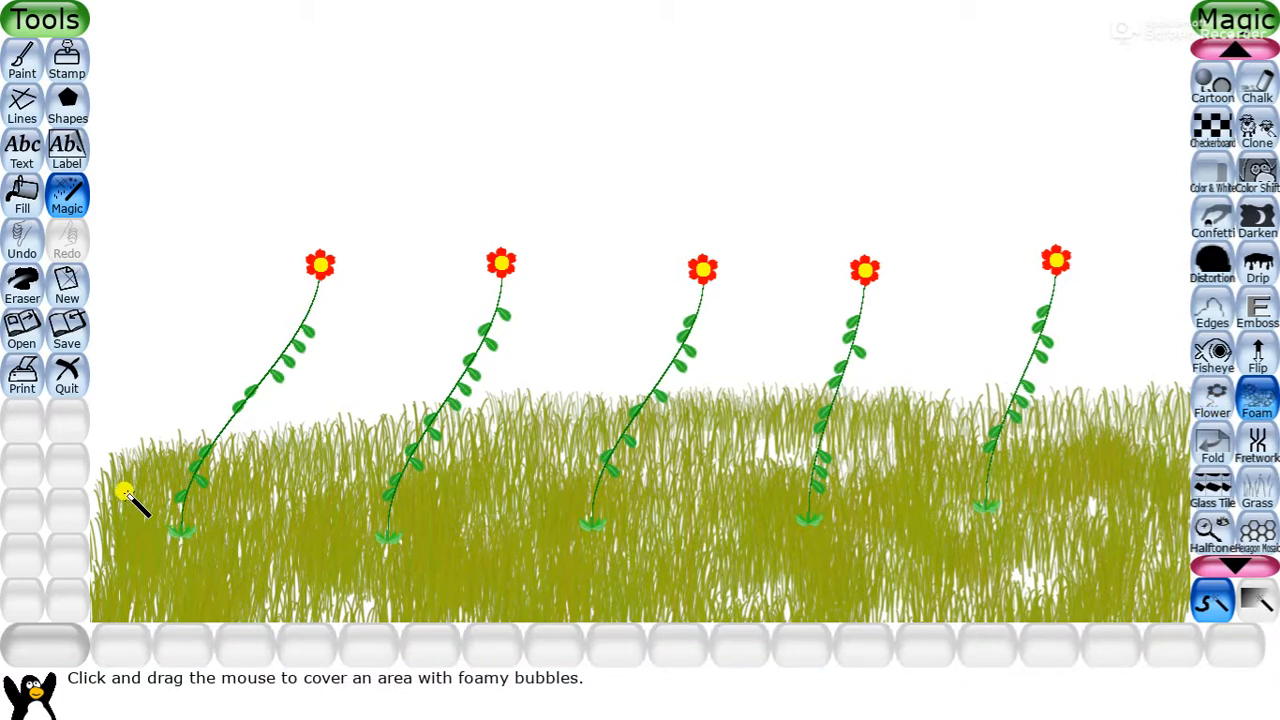
Step: Spread Foam bubbles in bands across the upper grass and down the lower left
drag(124, 496, 580, 460)
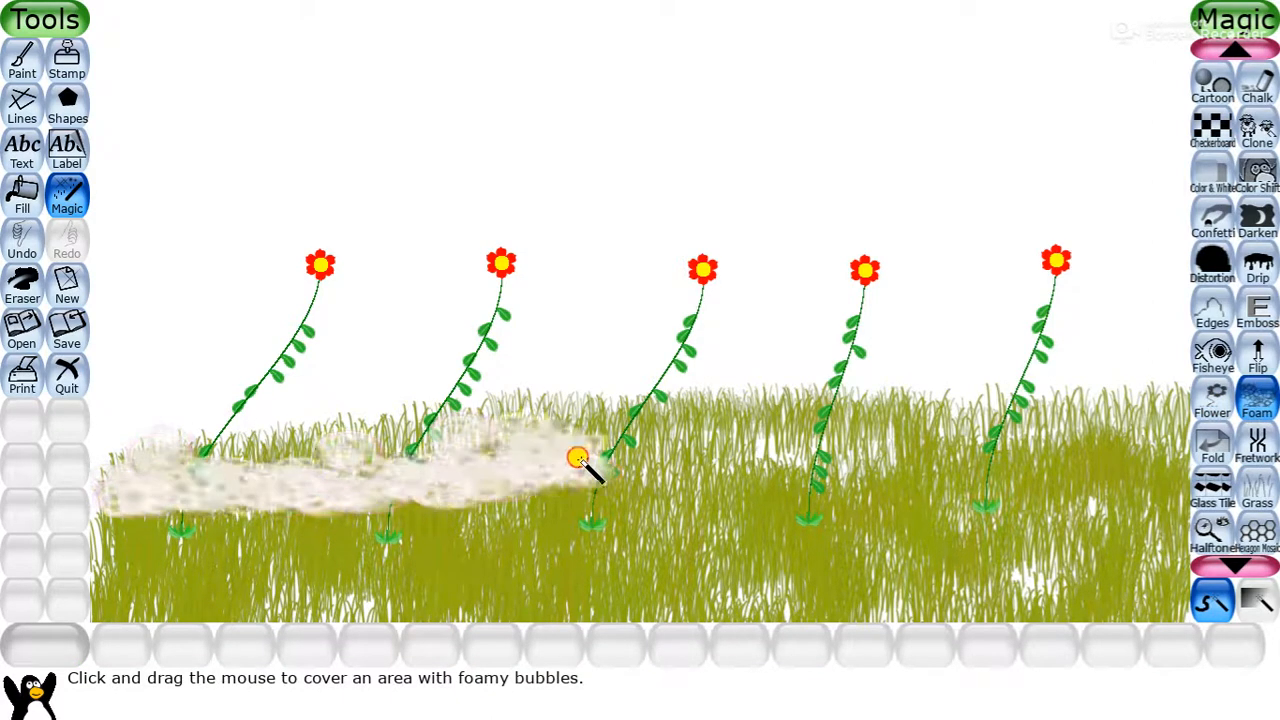
drag(578, 458, 1024, 422)
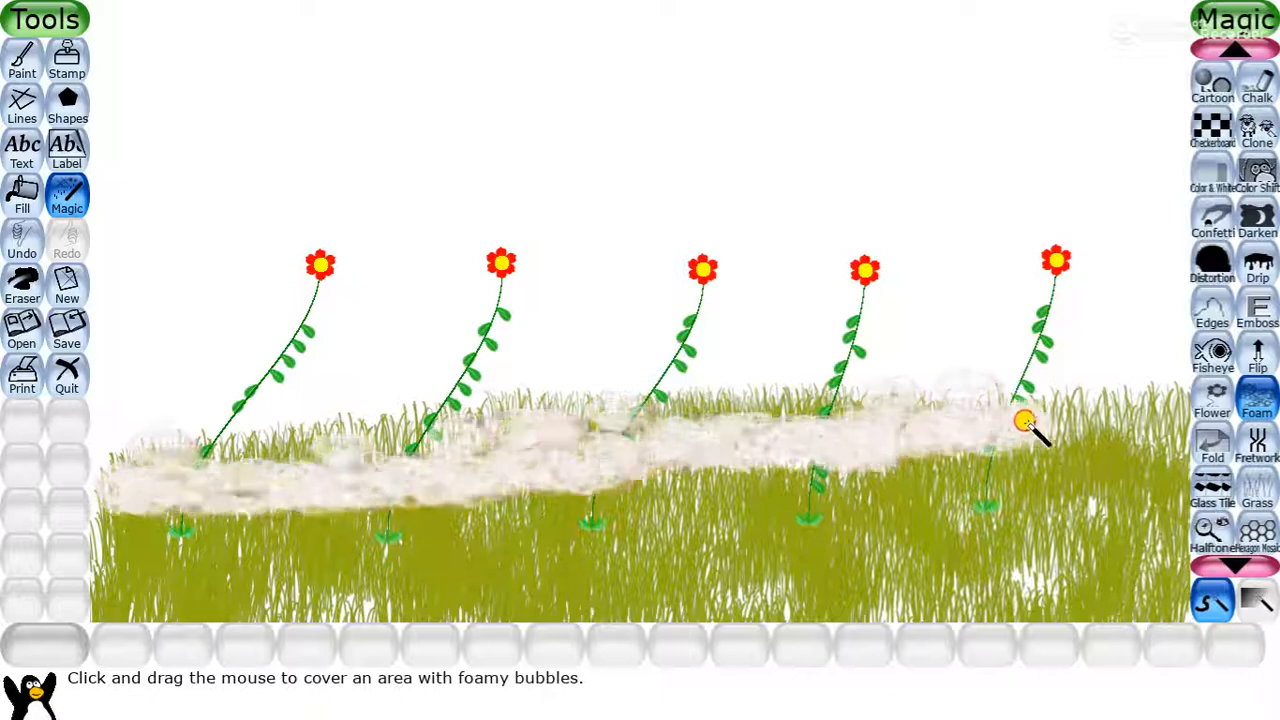
drag(1024, 420, 1018, 496)
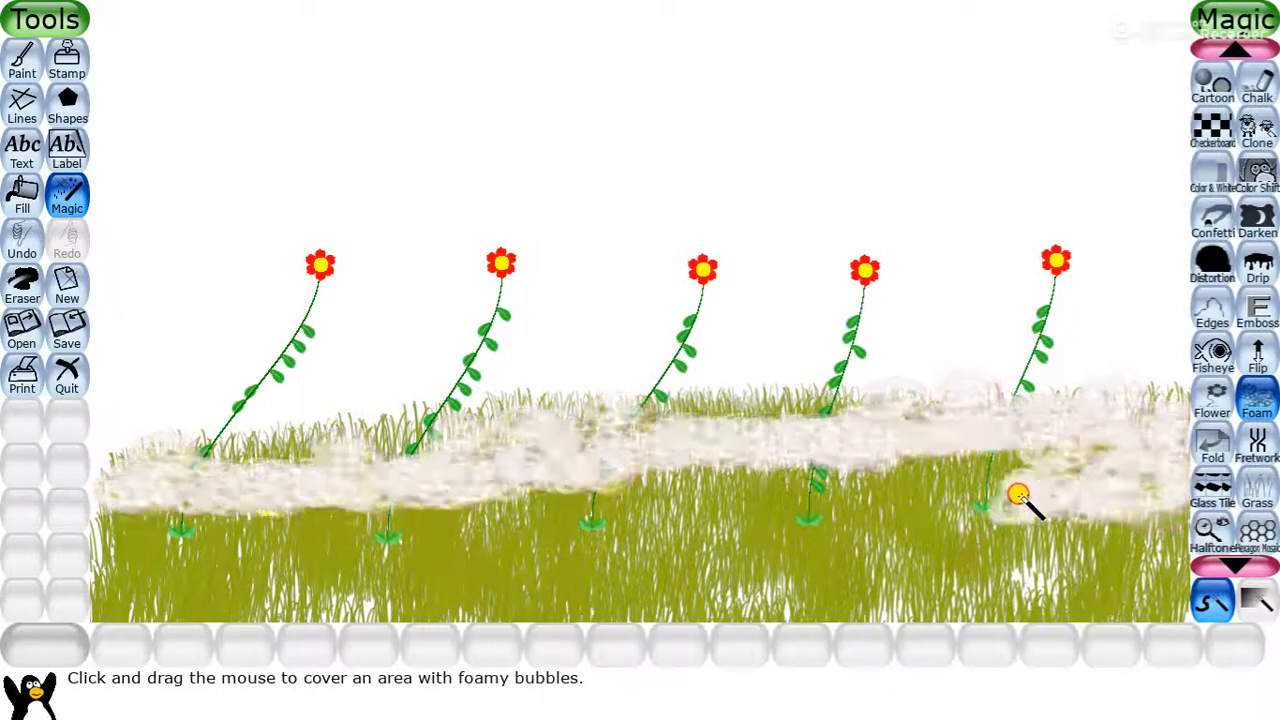
drag(1016, 496, 344, 498)
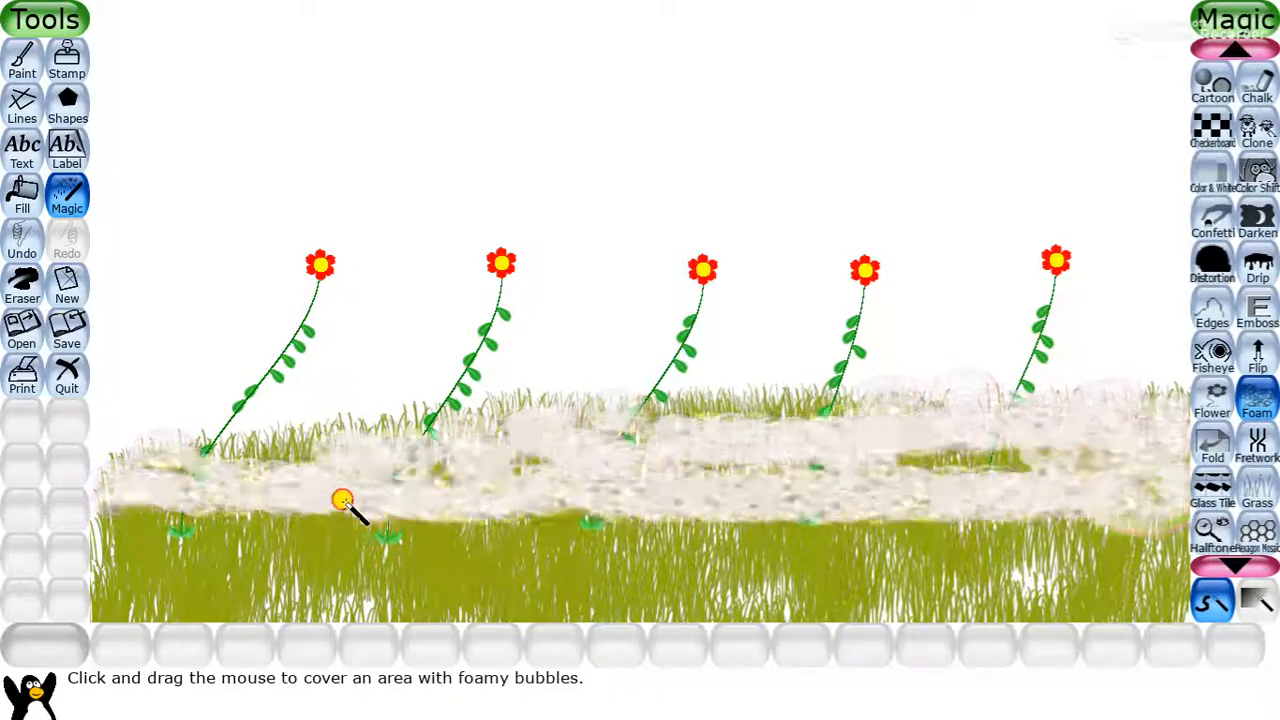
drag(344, 500, 216, 596)
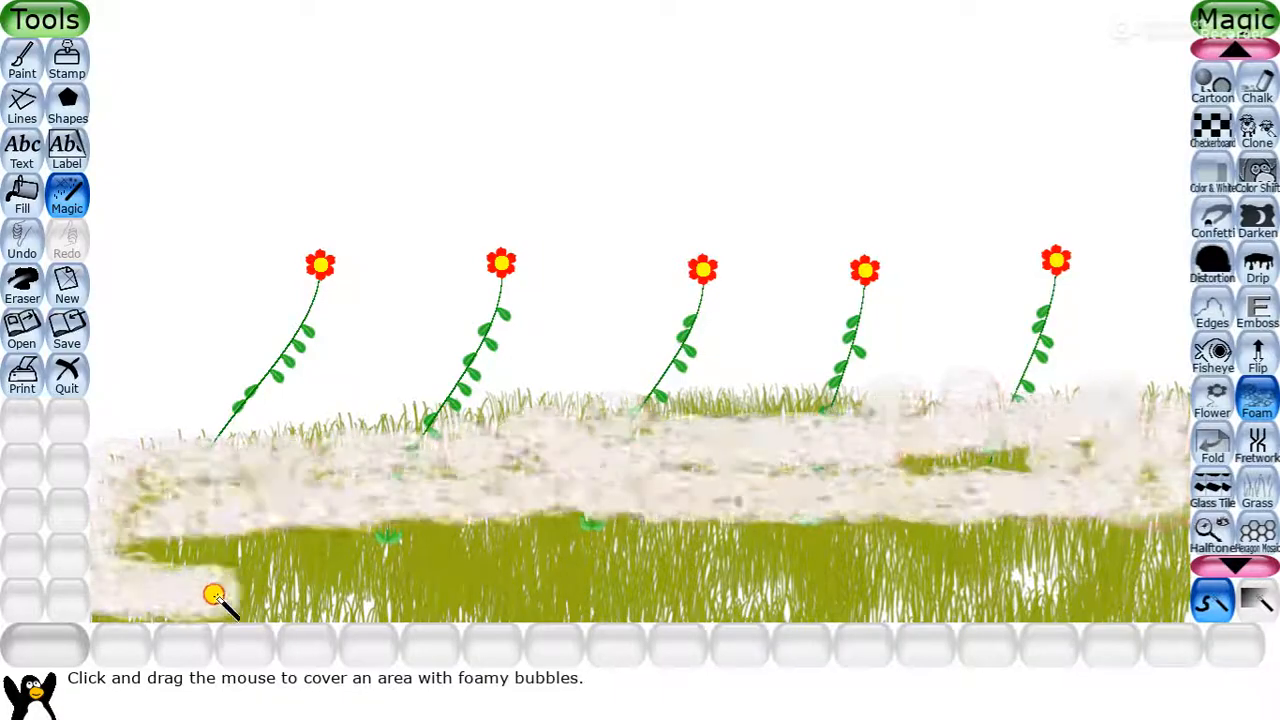
Step: Fill the bottom edge and remaining green gaps so the whole grass is bubbled
drag(216, 596, 1116, 616)
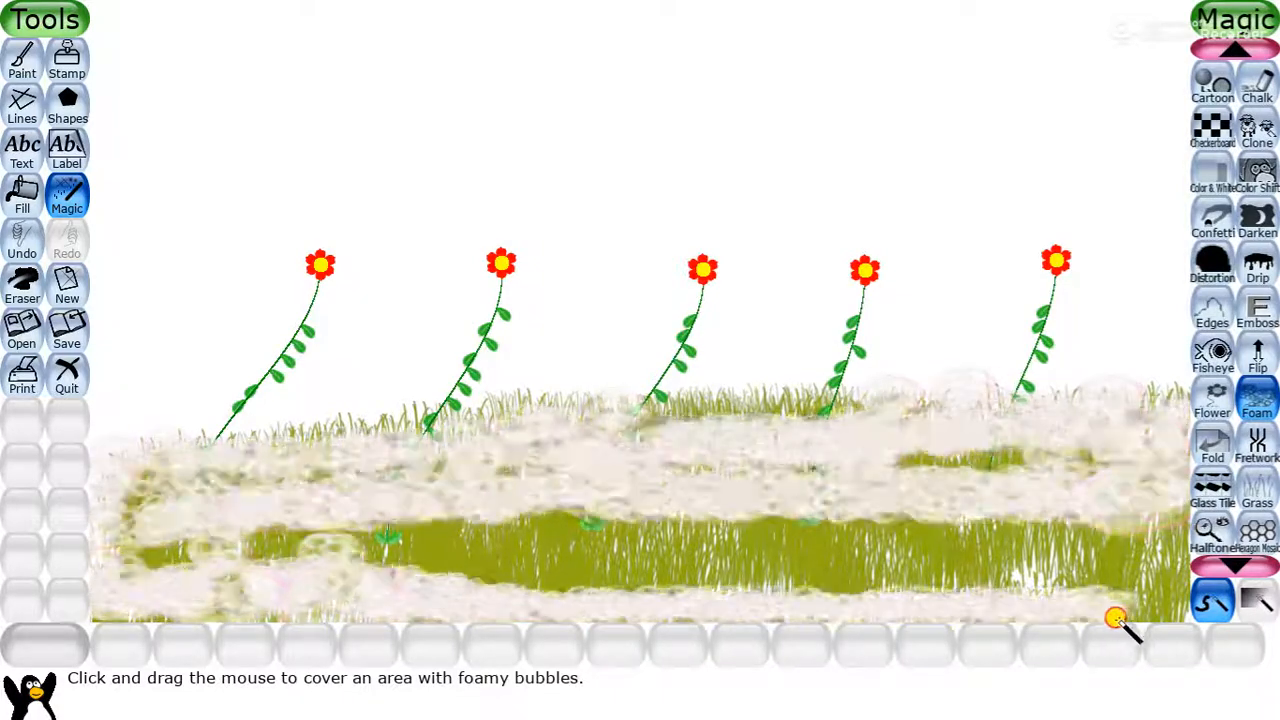
drag(1116, 616, 1056, 560)
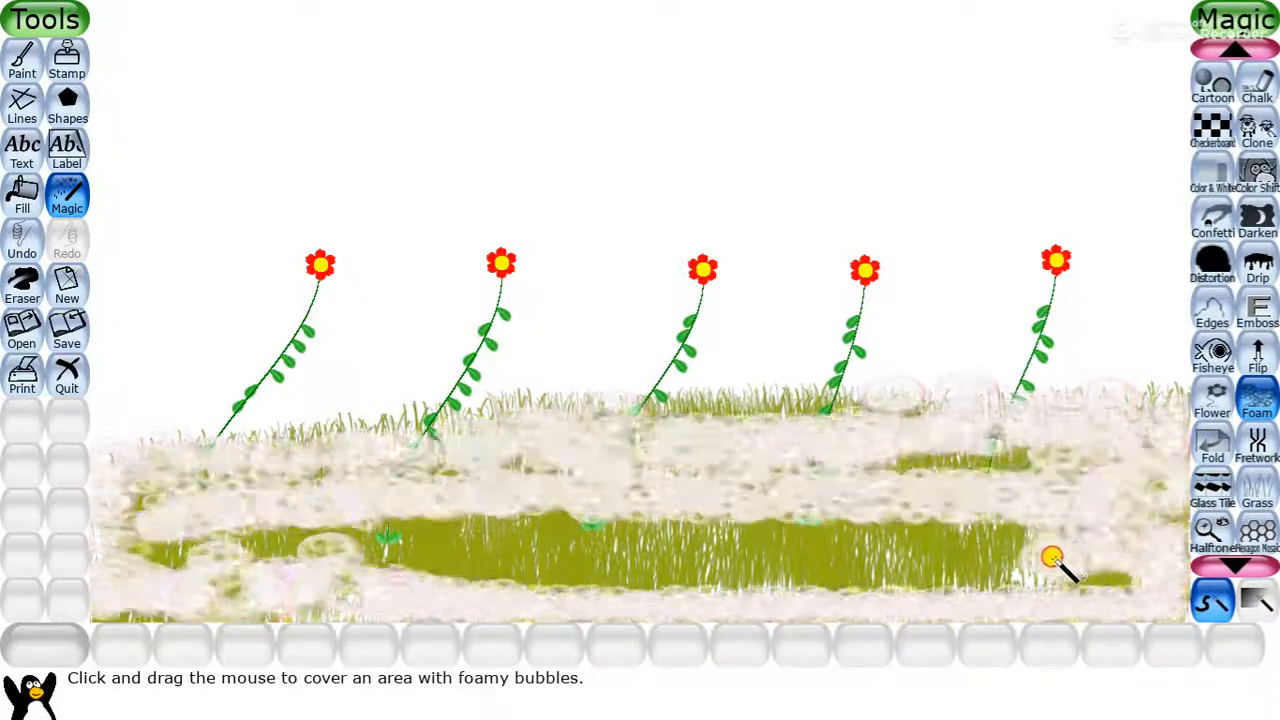
drag(1056, 558, 390, 558)
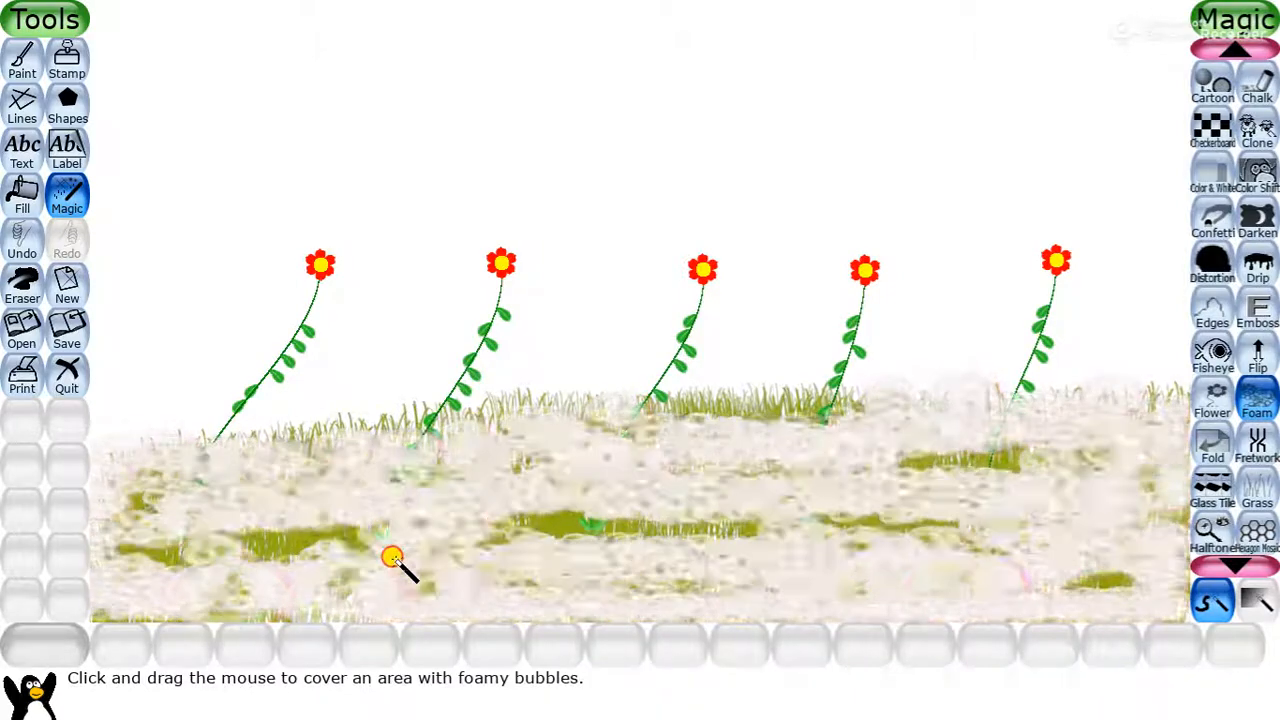
drag(392, 556, 612, 520)
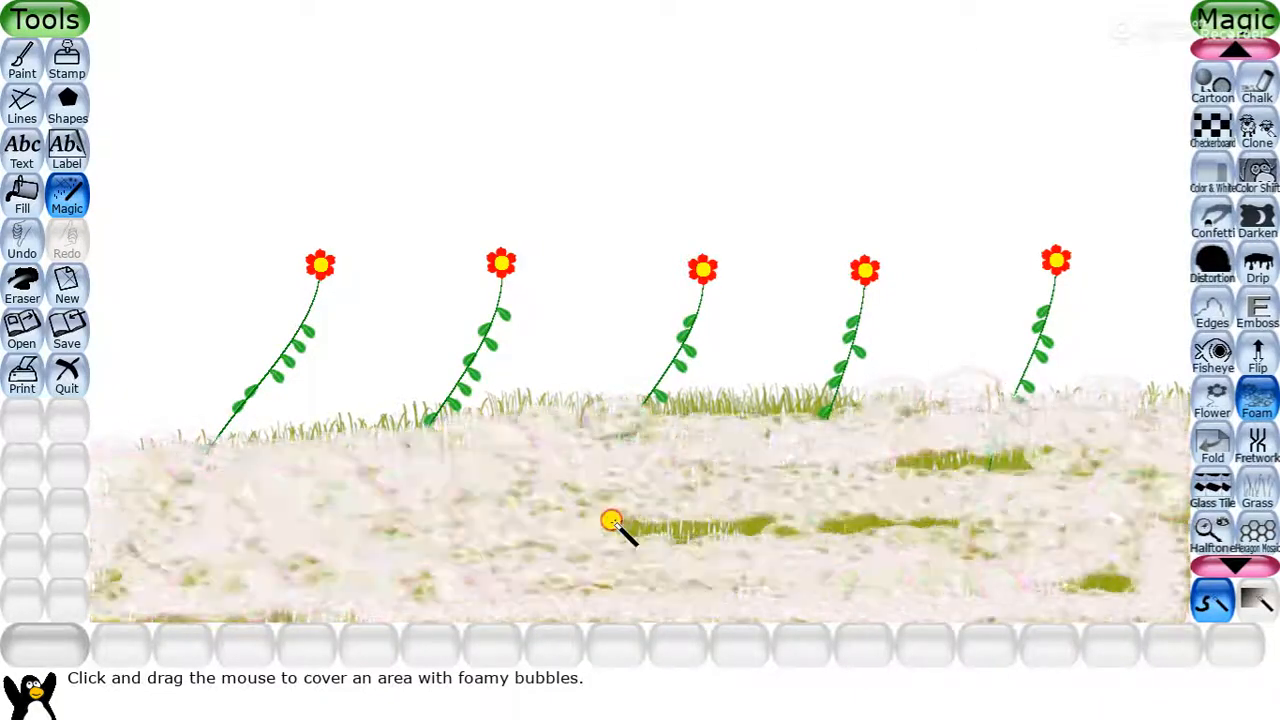
drag(612, 522, 980, 588)
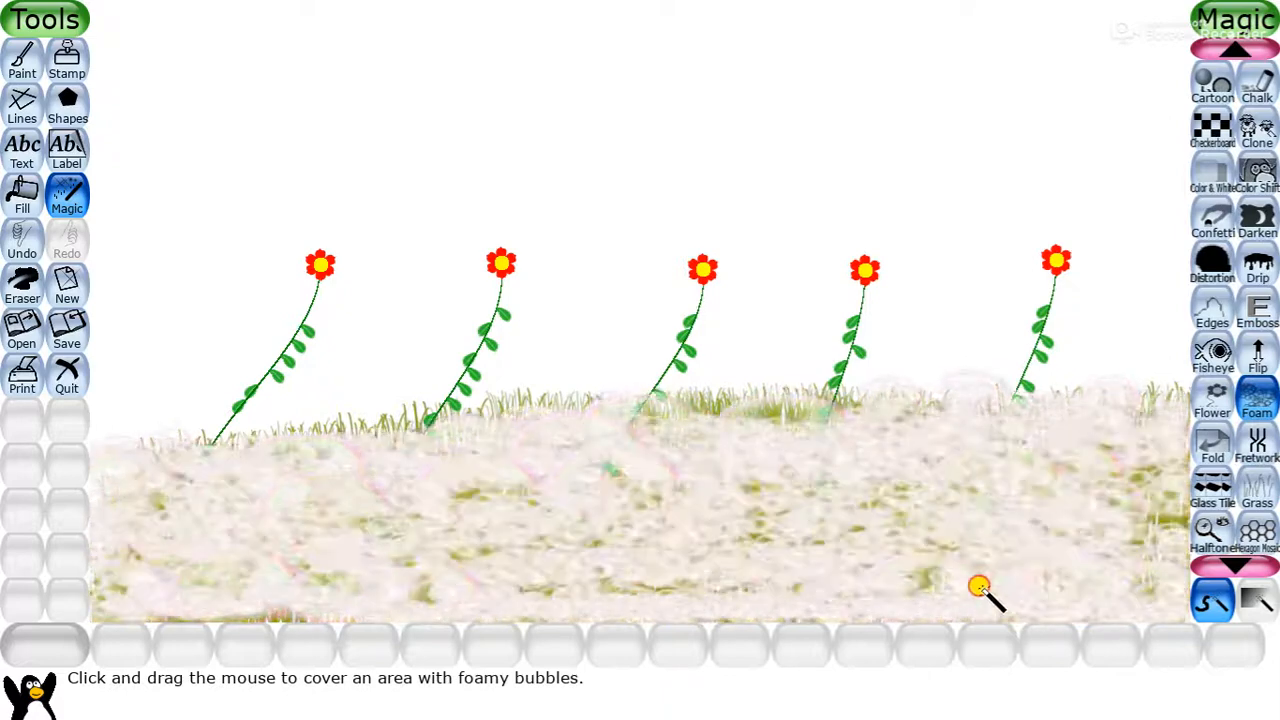
drag(980, 590, 450, 576)
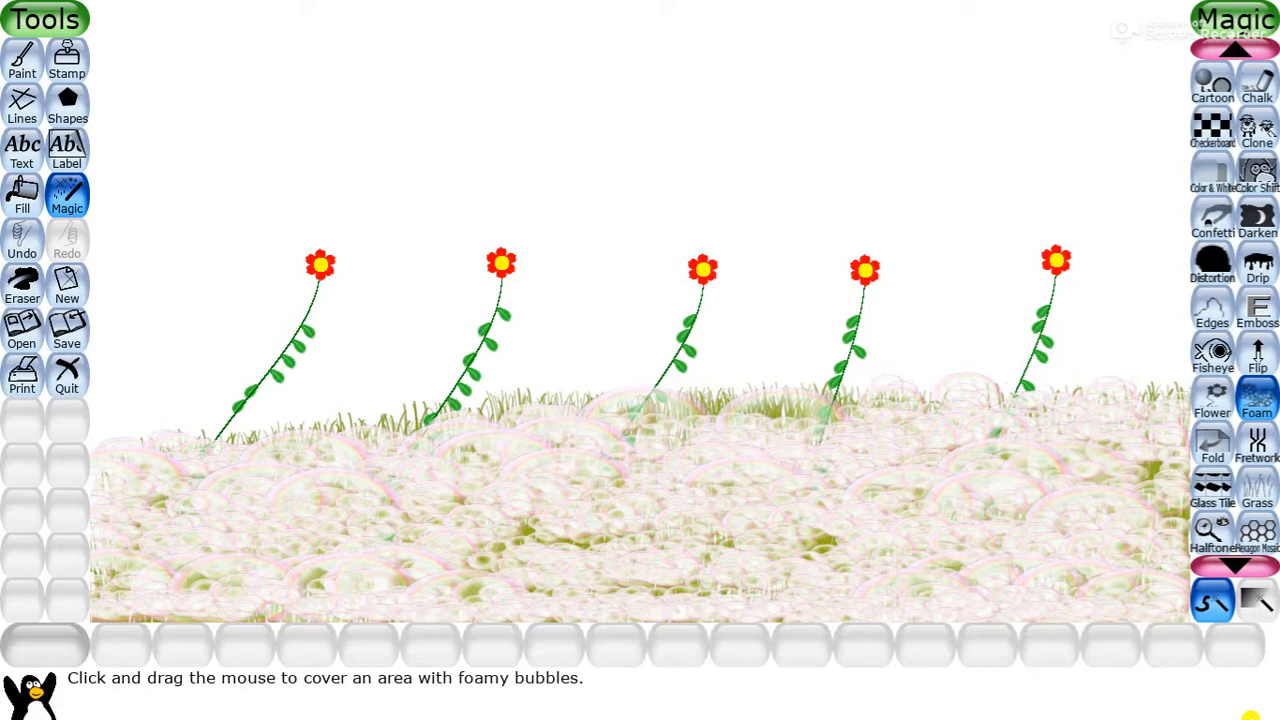
mouse_move(1036, 704)
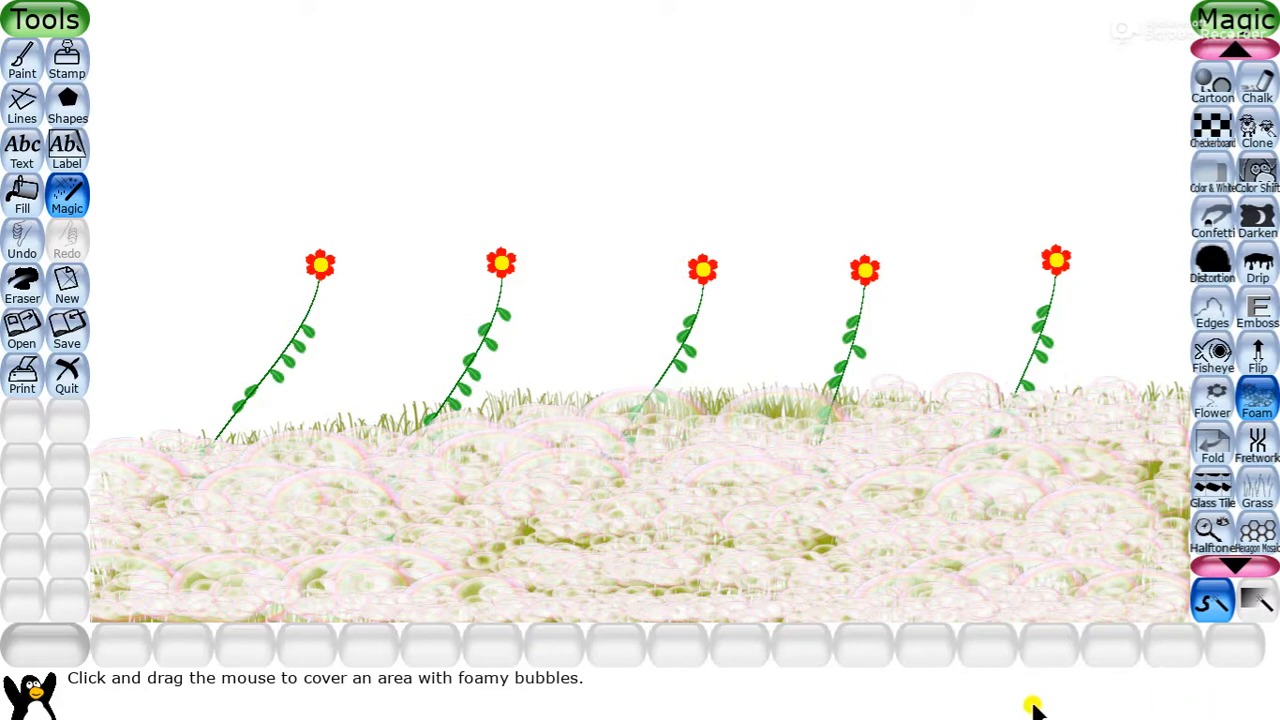